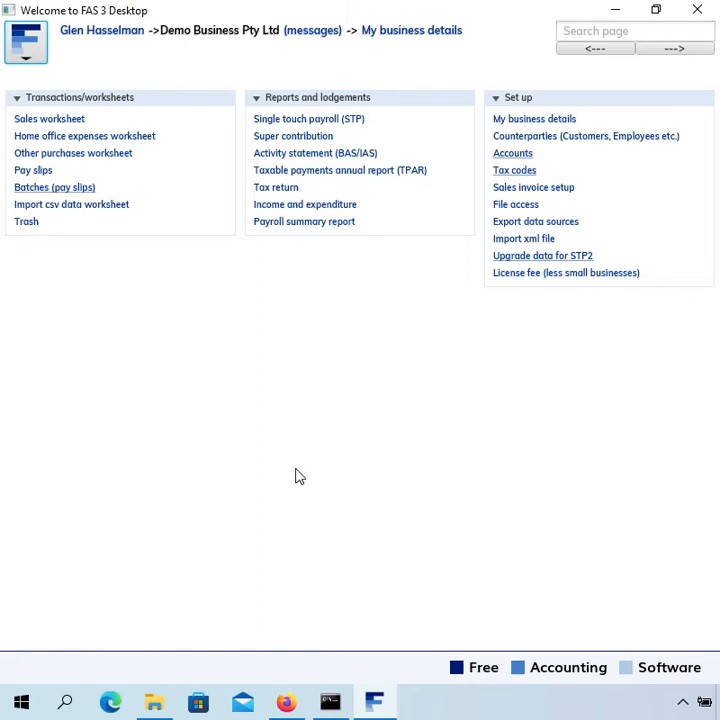
mouse_move(309, 493)
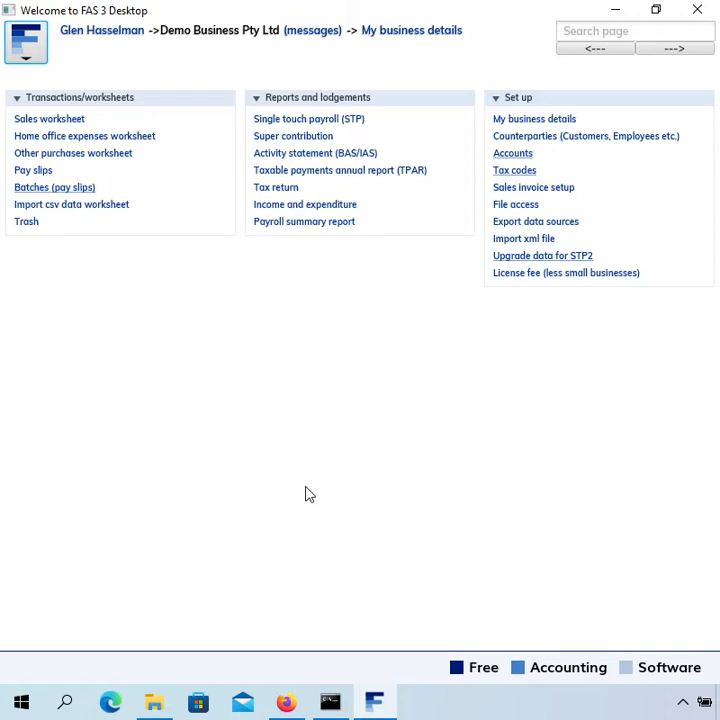
mouse_move(358, 468)
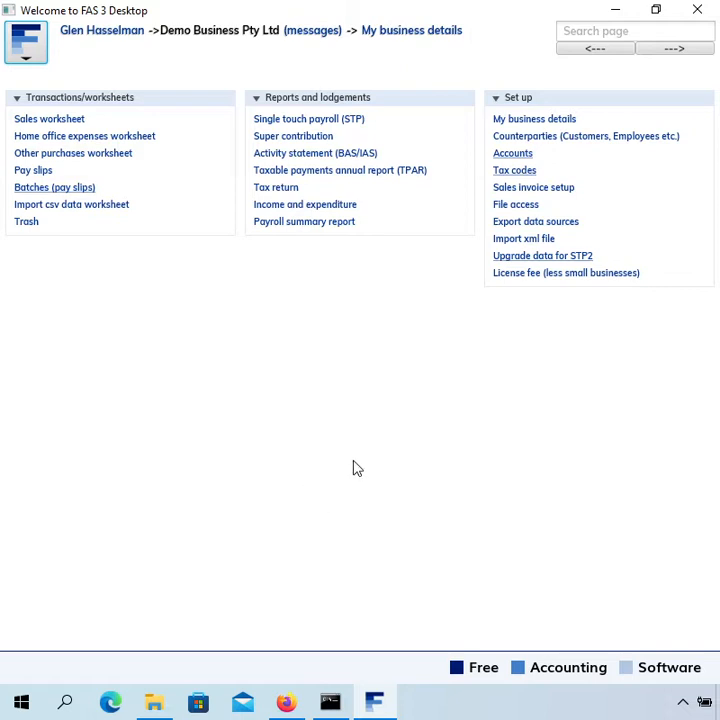
mouse_move(371, 406)
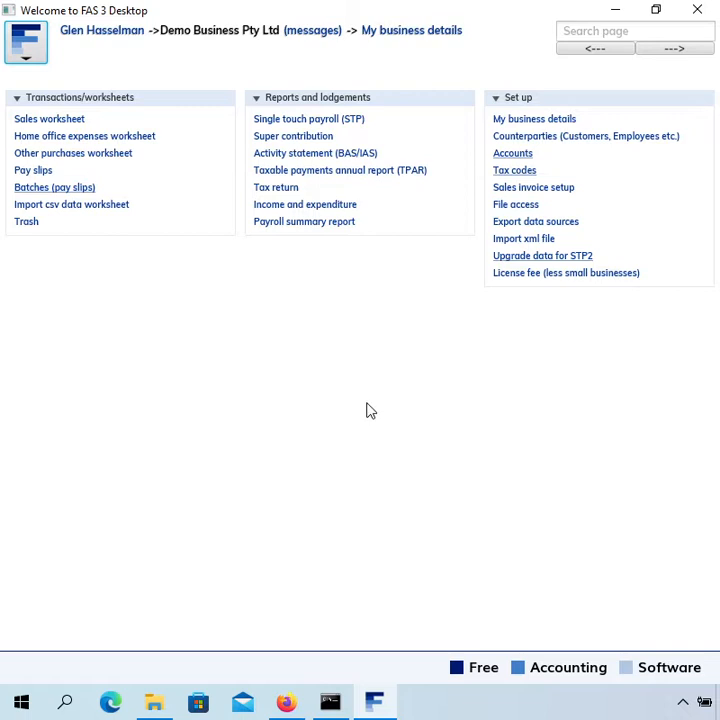
mouse_move(320, 347)
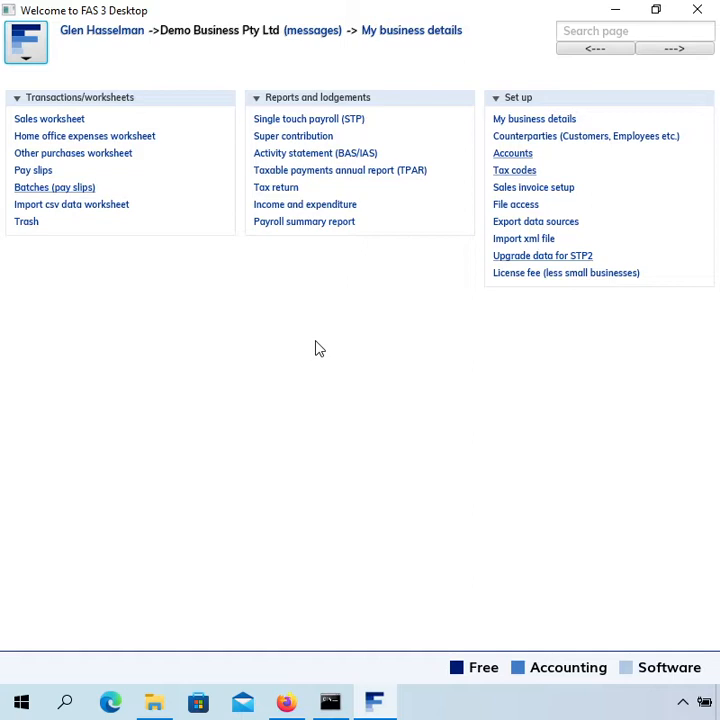
mouse_move(320, 325)
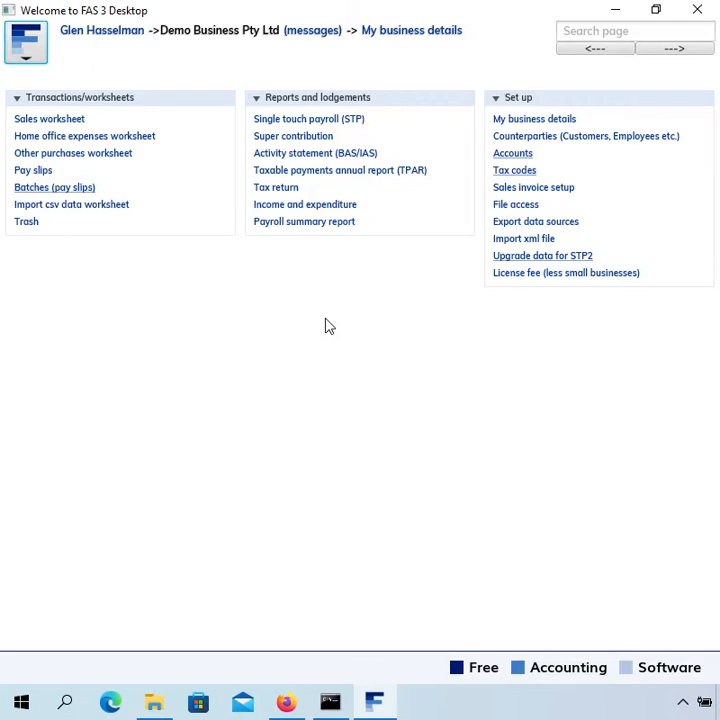
mouse_move(401, 397)
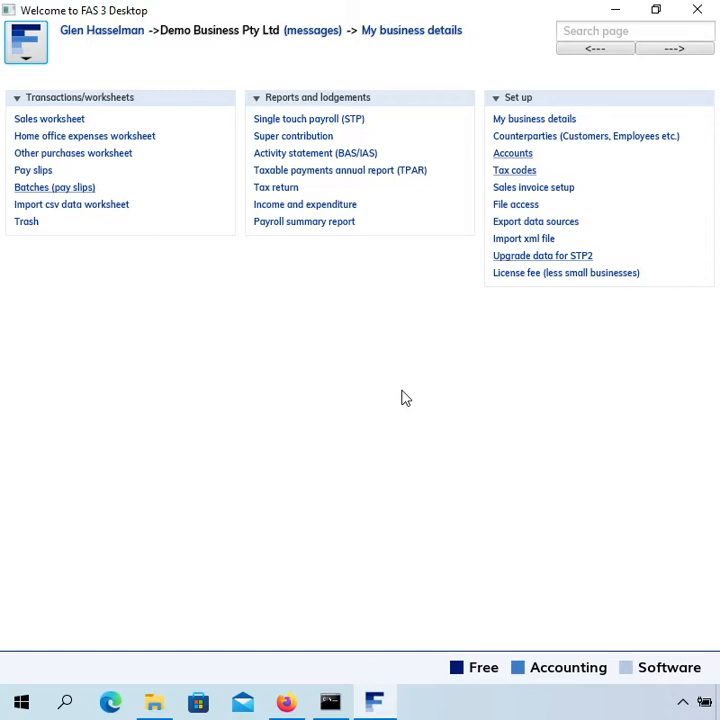
mouse_move(421, 415)
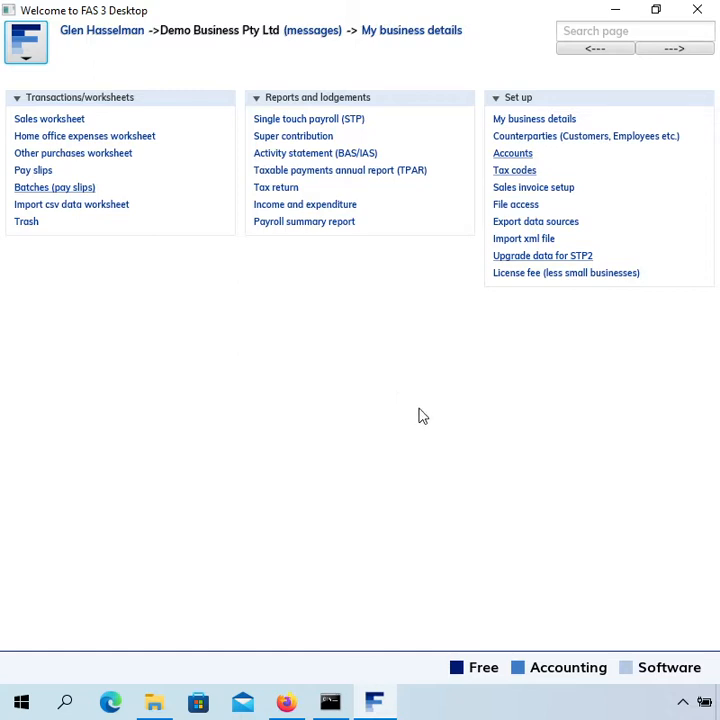
mouse_move(75, 201)
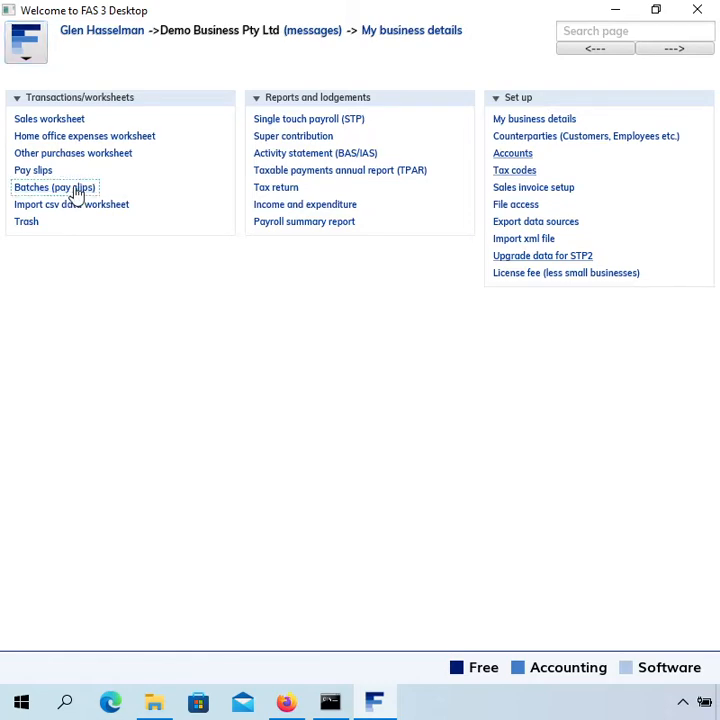
- Open Mr Employee's 31 May 2022 pay slip from the week ending 29 May 2022 batch
click(55, 187)
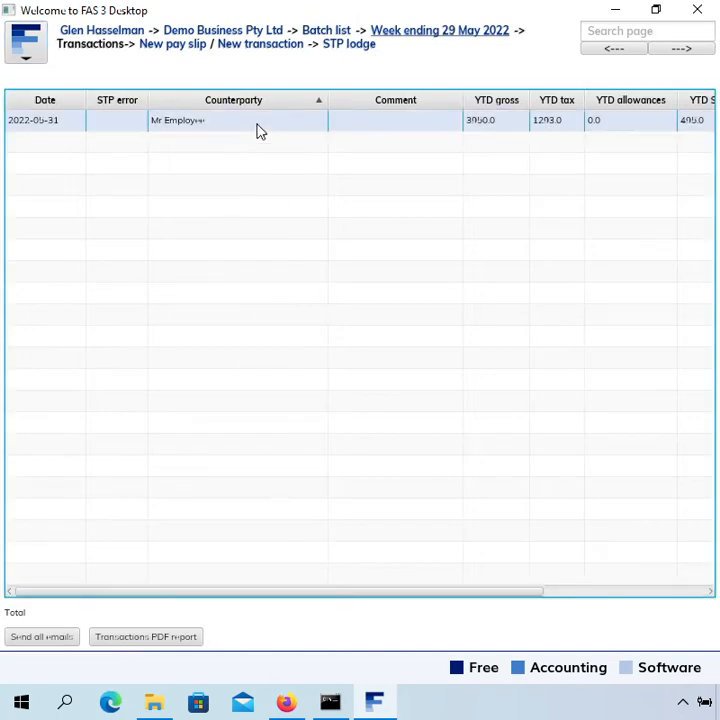
double_click(178, 120)
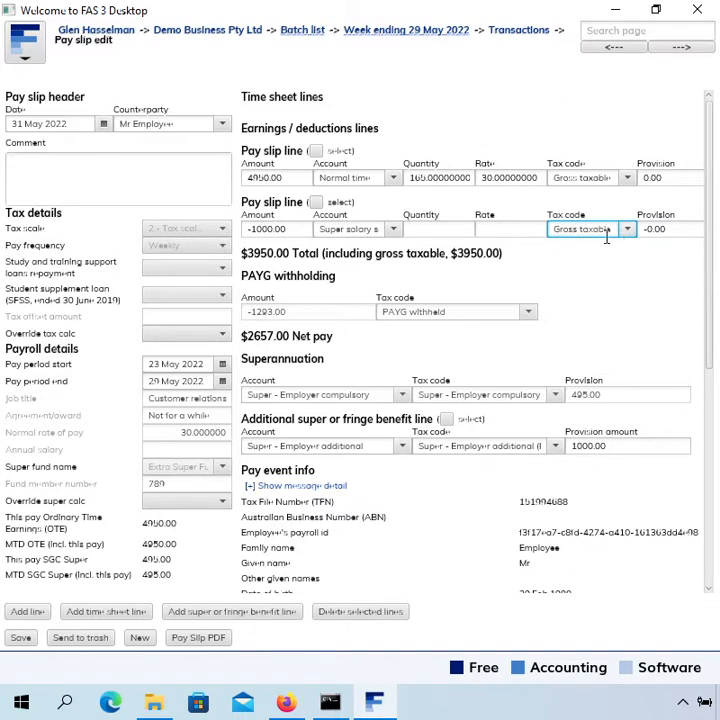
mouse_move(414, 278)
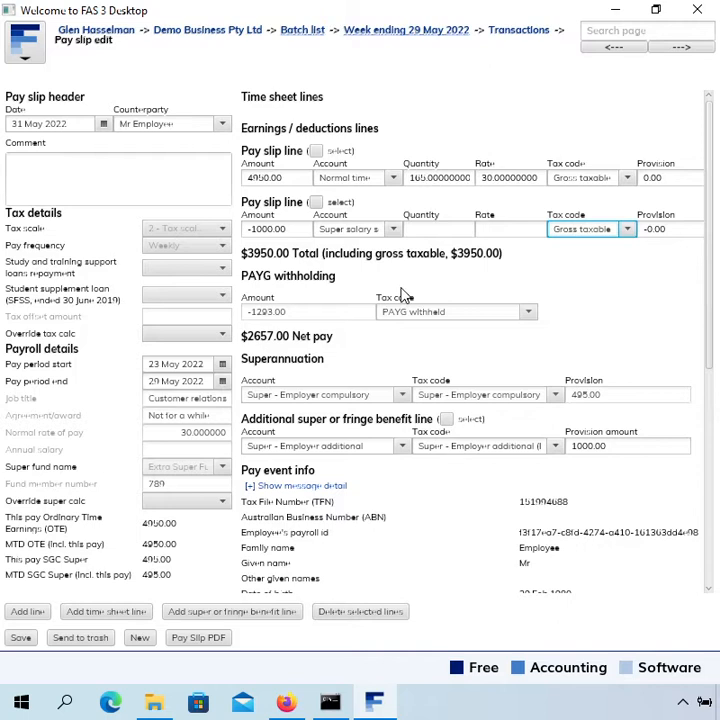
mouse_move(280, 311)
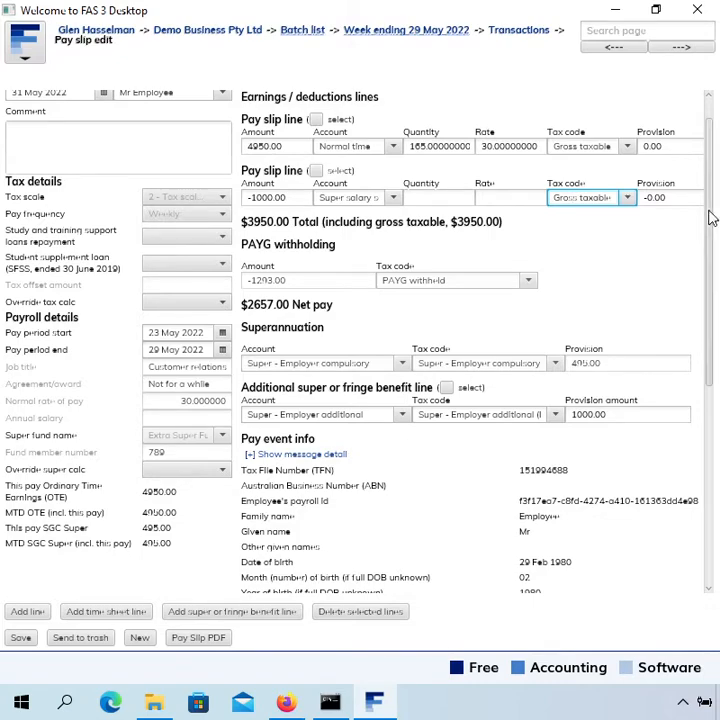
scroll(down, 3)
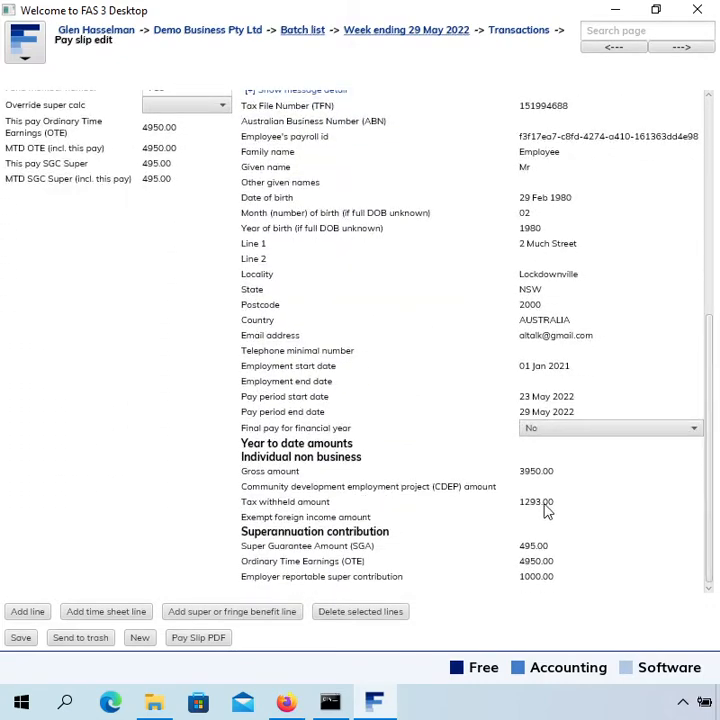
mouse_move(532, 483)
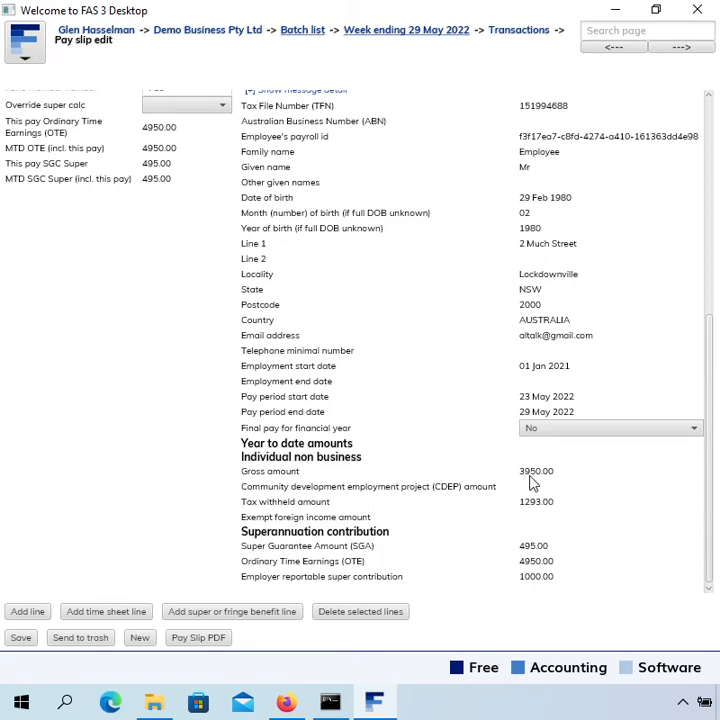
mouse_move(710, 483)
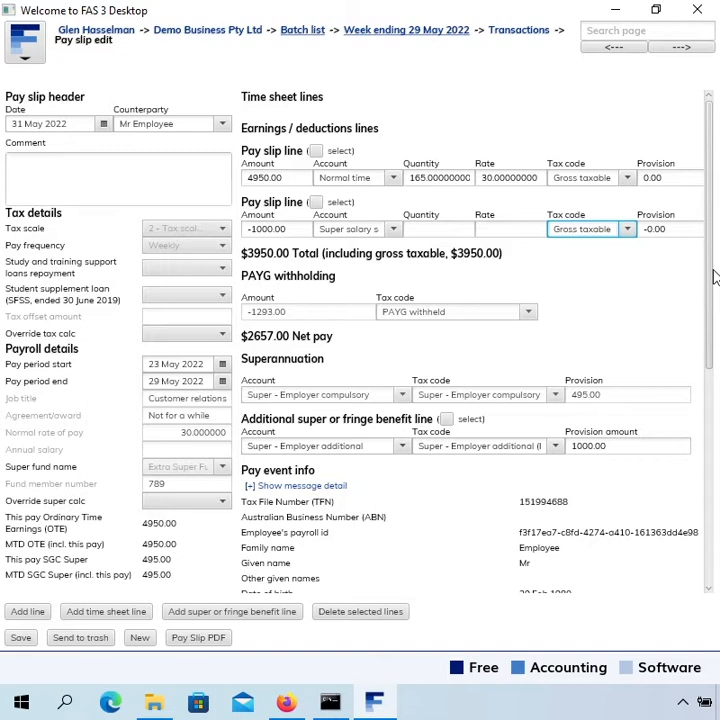
scroll(down, 3)
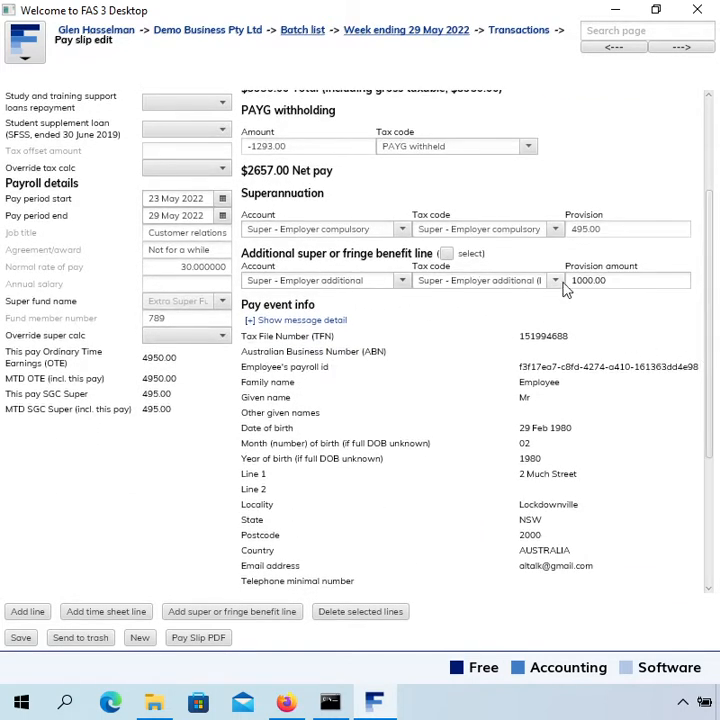
scroll(down, 3)
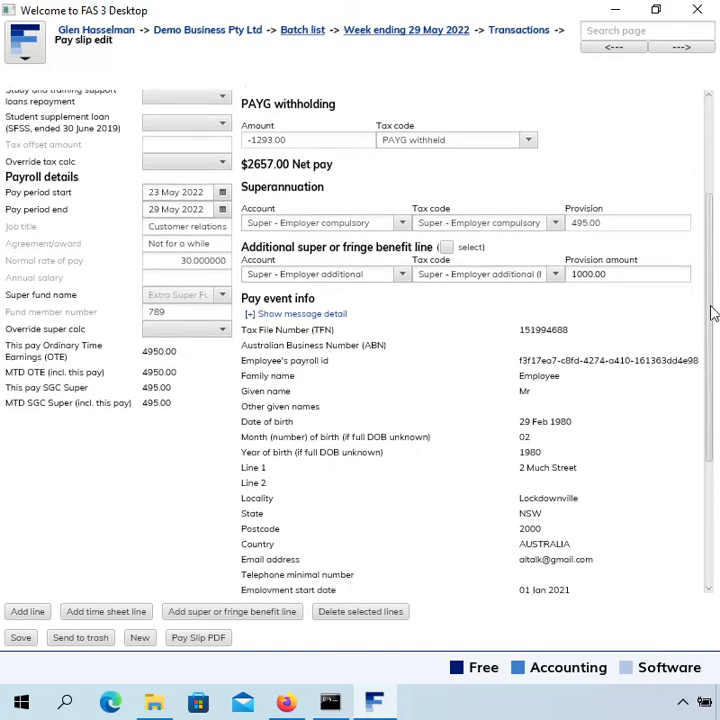
scroll(down, 3)
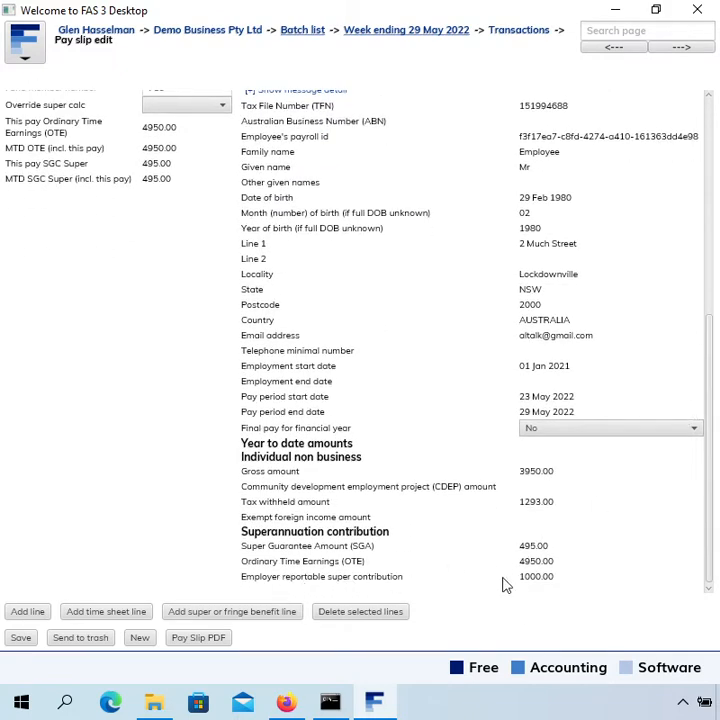
mouse_move(597, 569)
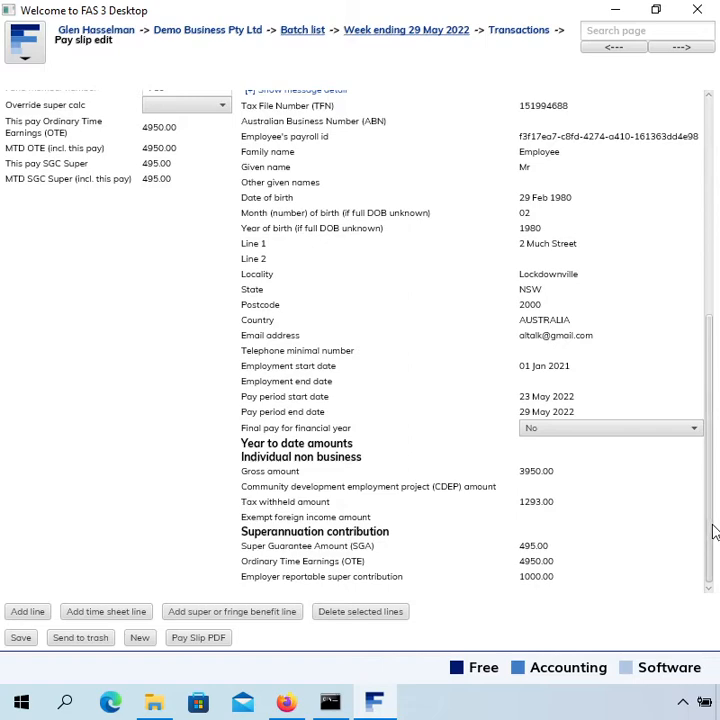
scroll(up, 3)
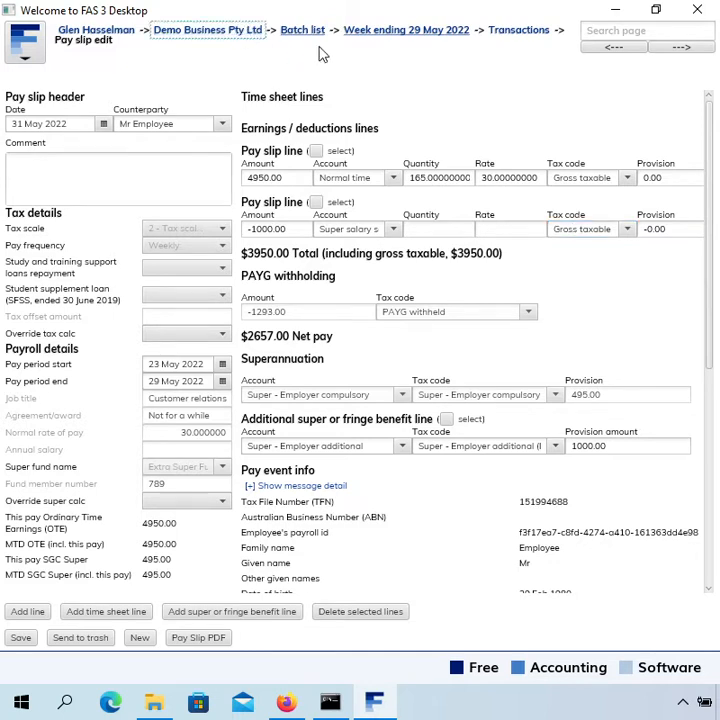
- Return to the pay batch list and scroll up toward the week ending 26 Jun 2022 batch
click(302, 29)
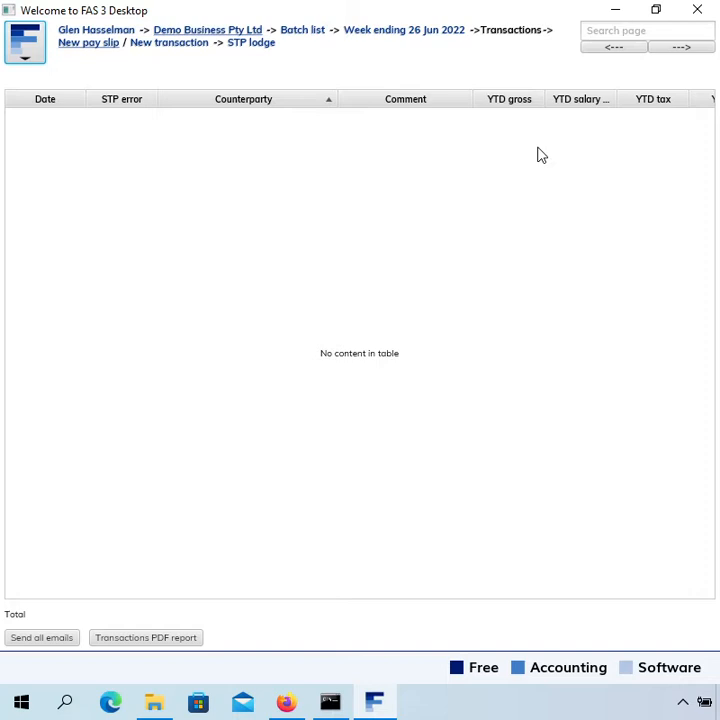
mouse_move(309, 81)
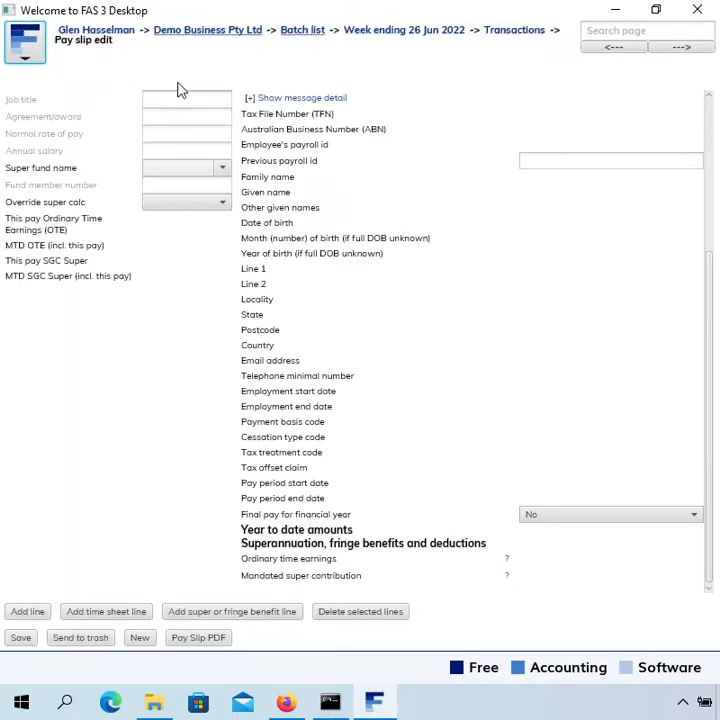
scroll(up, 3)
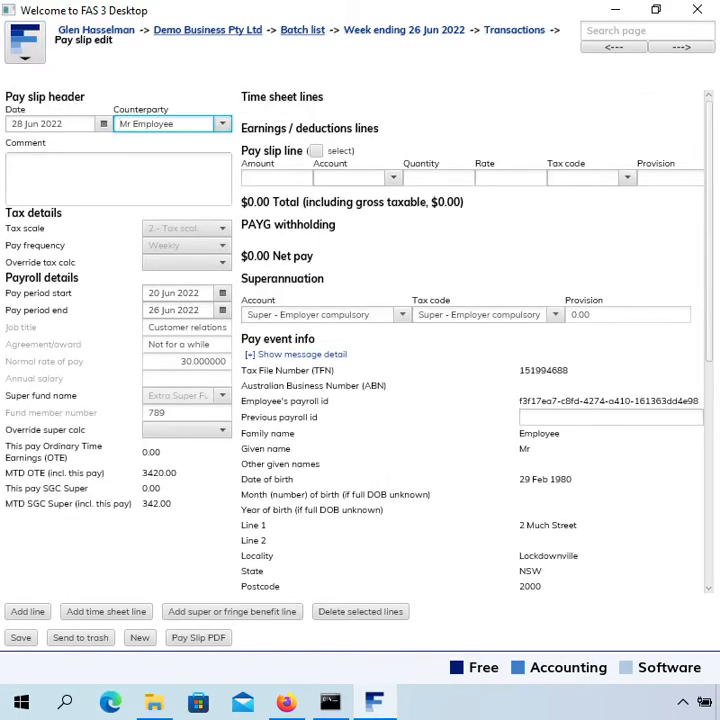
- Enter 38 hours of normal time and add a -1000.00 Super salary sacrifice line
click(350, 177)
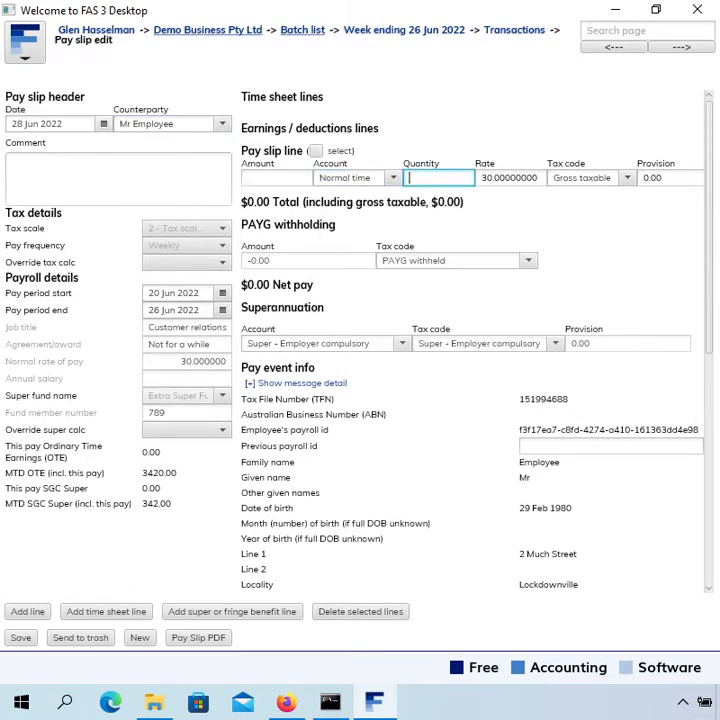
text(38)
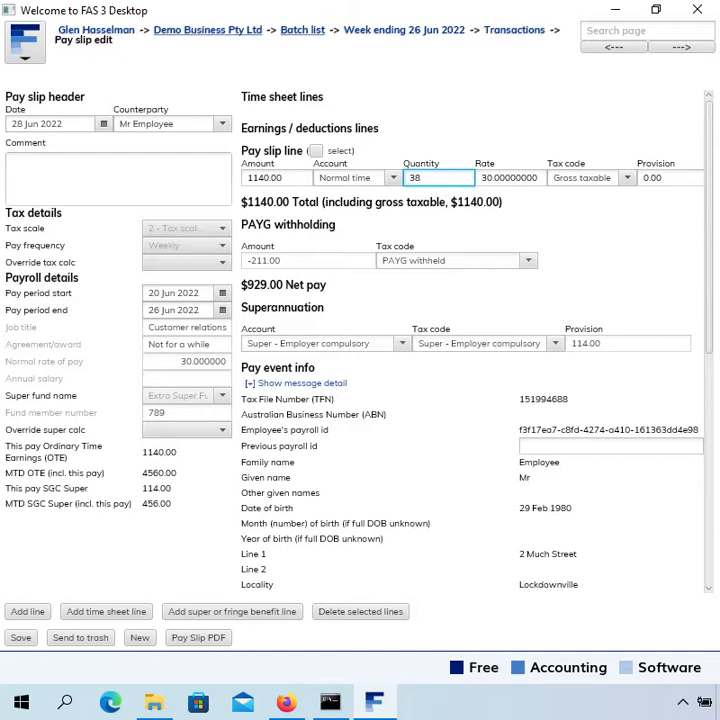
key(Tab)
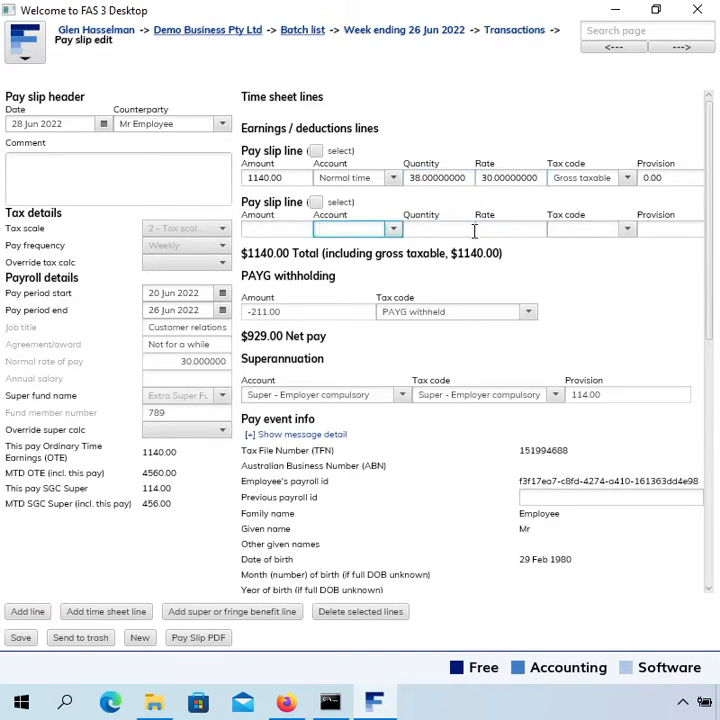
text(super)
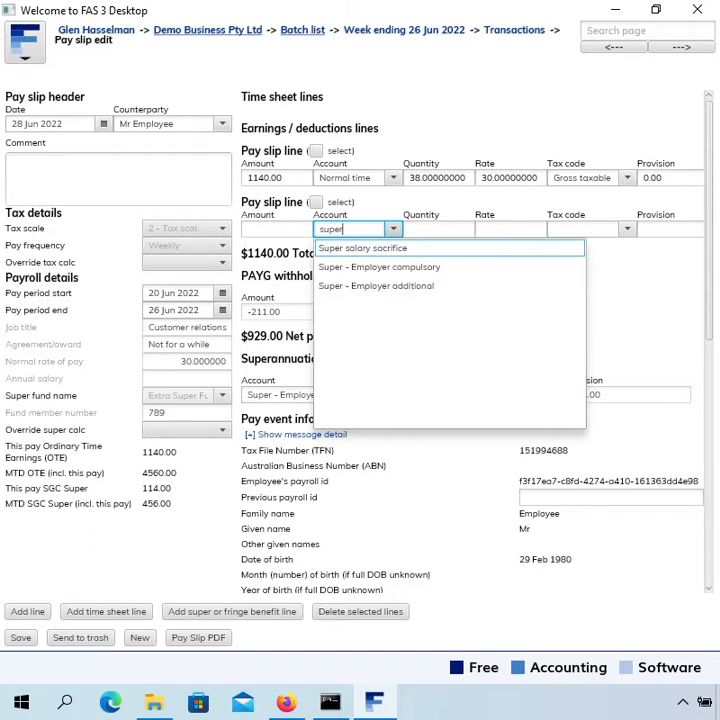
click(363, 247)
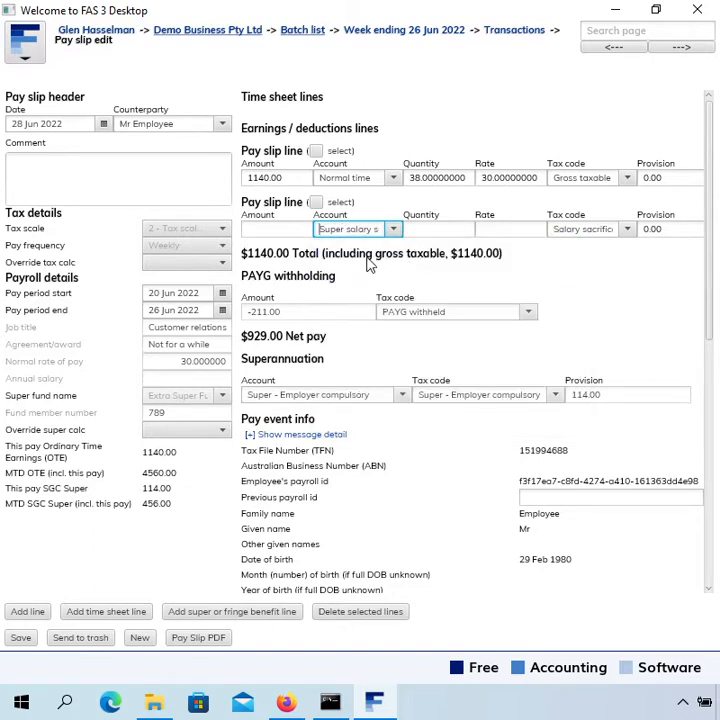
click(277, 228)
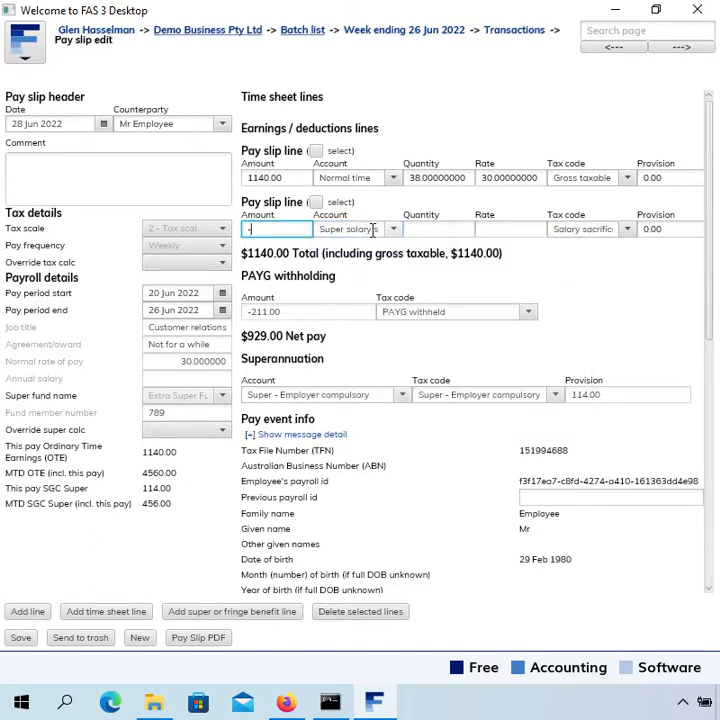
text(-1000.00)
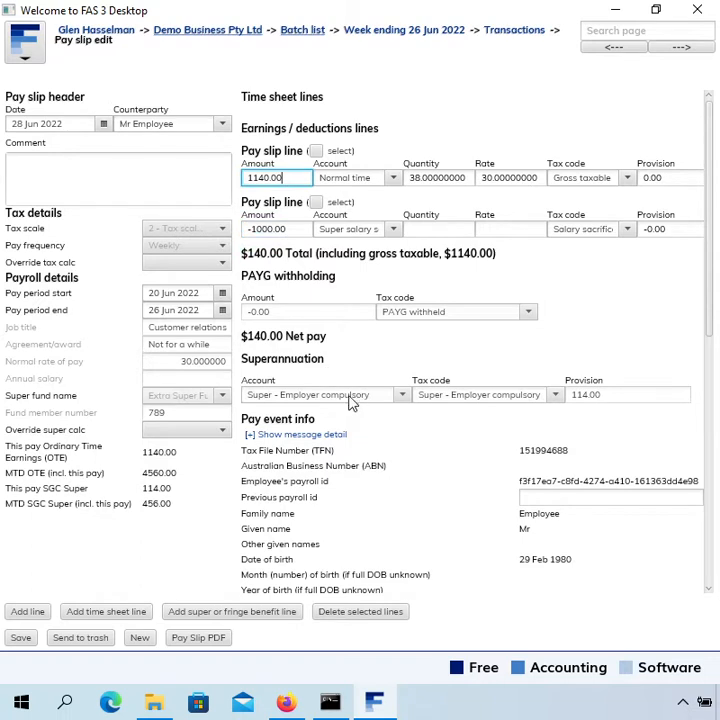
mouse_move(405, 350)
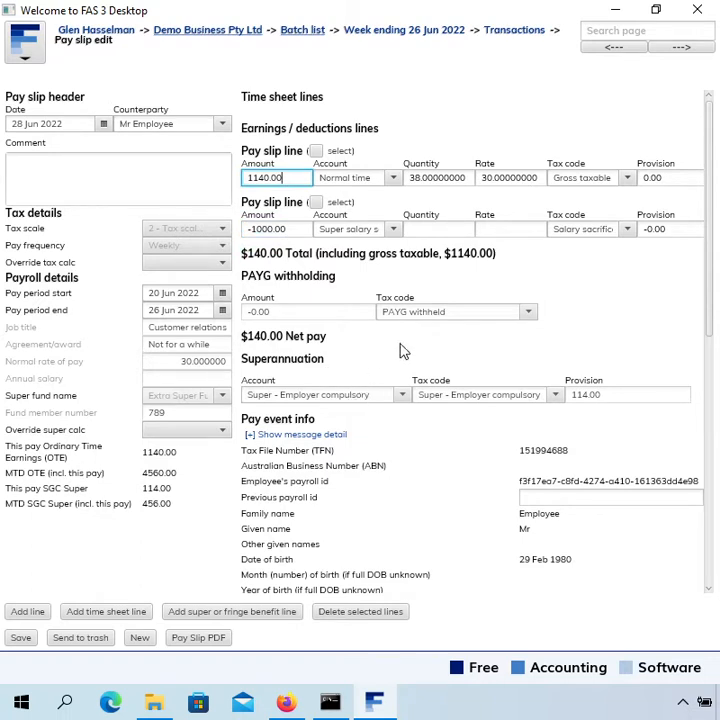
mouse_move(345, 345)
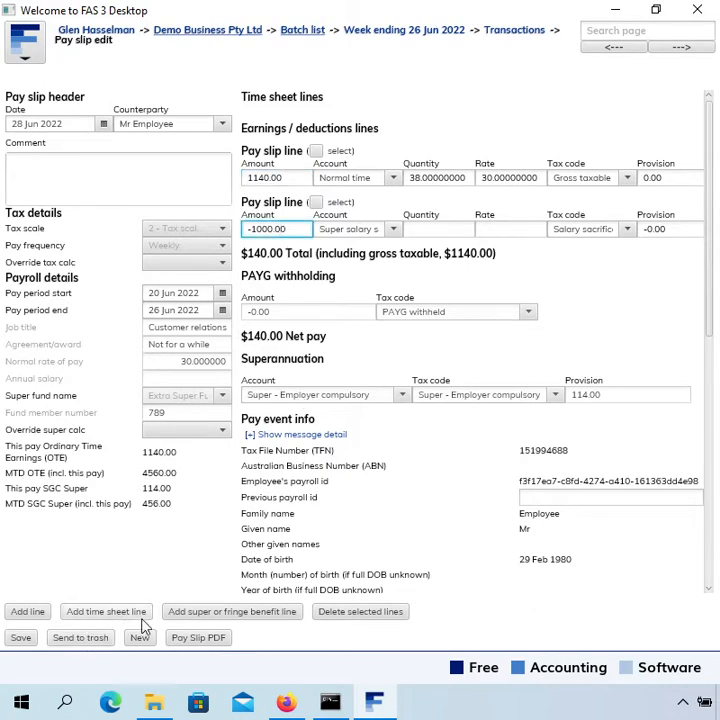
- Add a Super - Employer additional line for 1000.00
click(231, 611)
text(add)
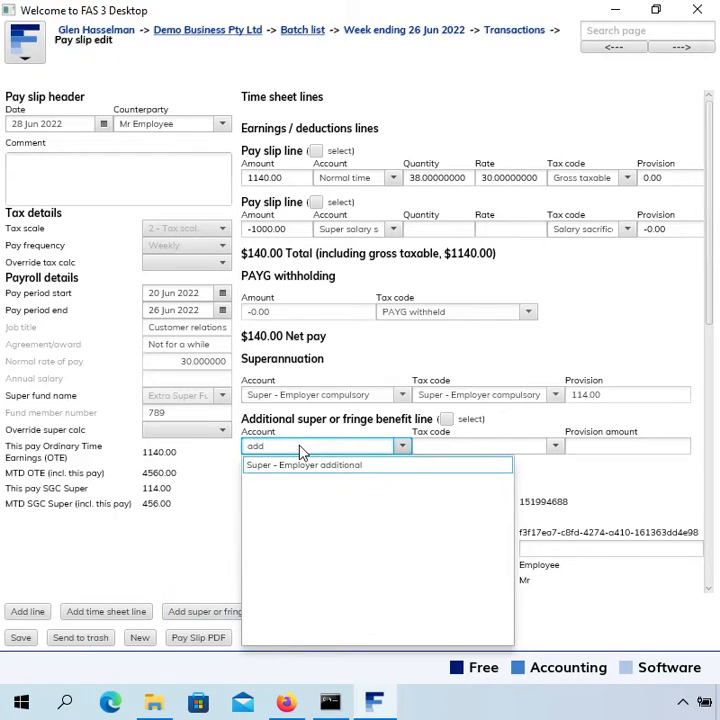
click(303, 464)
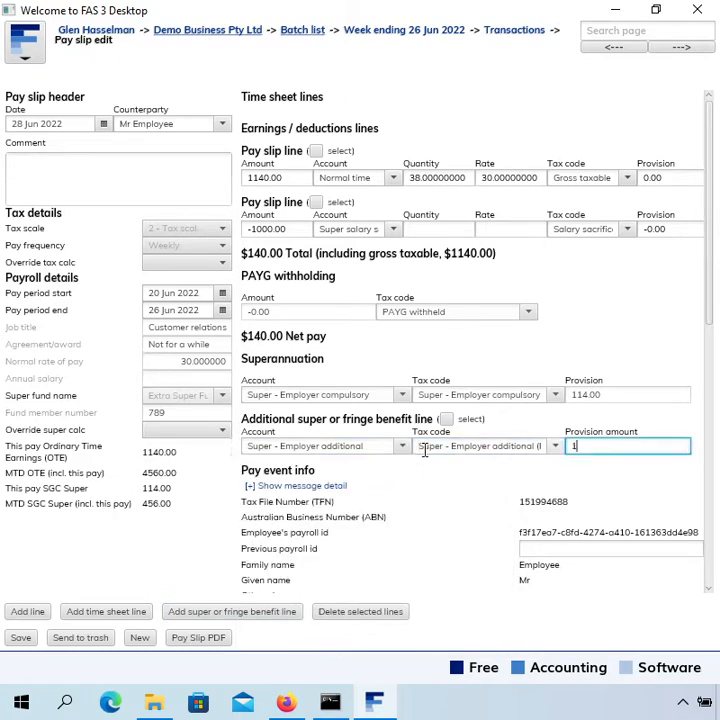
text(000.00)
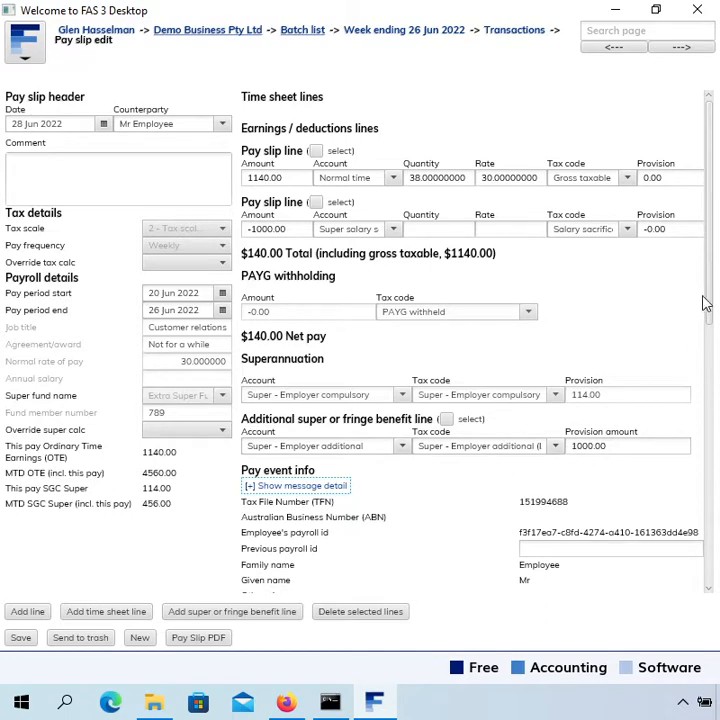
- Scroll to Year to date amounts: $8510 gross, $1926 tax withheld, $2000 reportable super
scroll(down, 3)
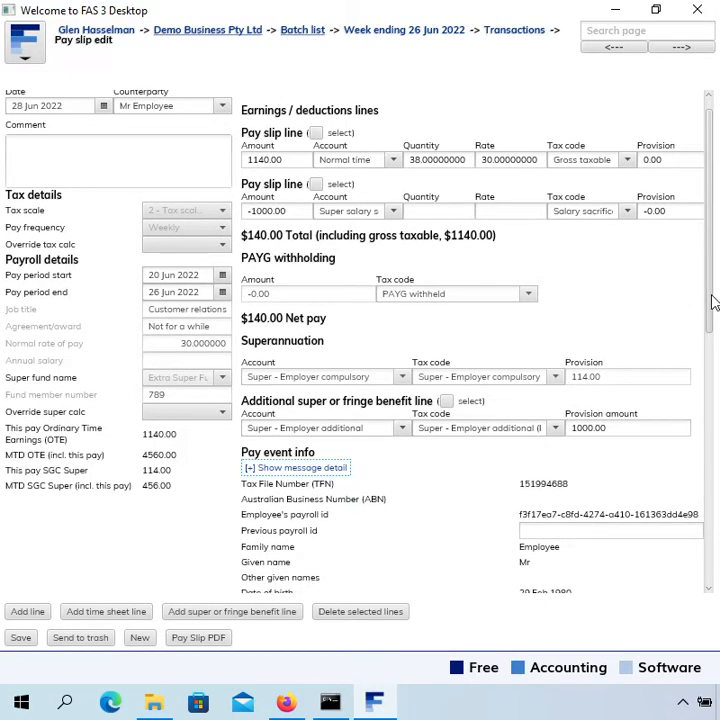
scroll(down, 3)
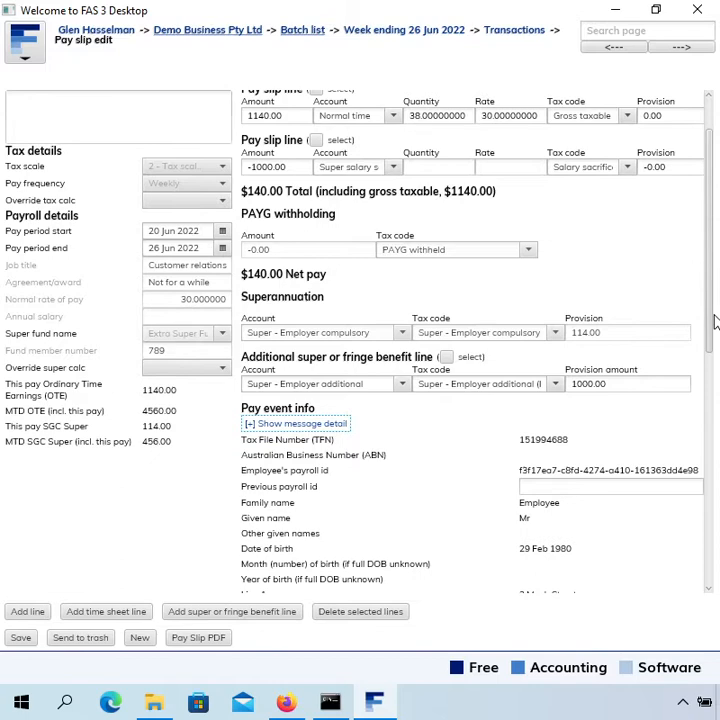
scroll(down, 3)
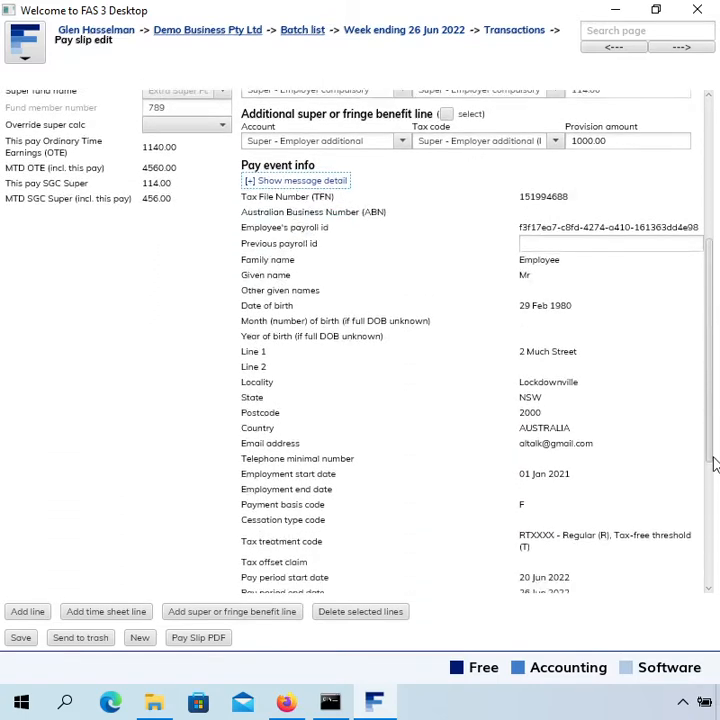
scroll(down, 3)
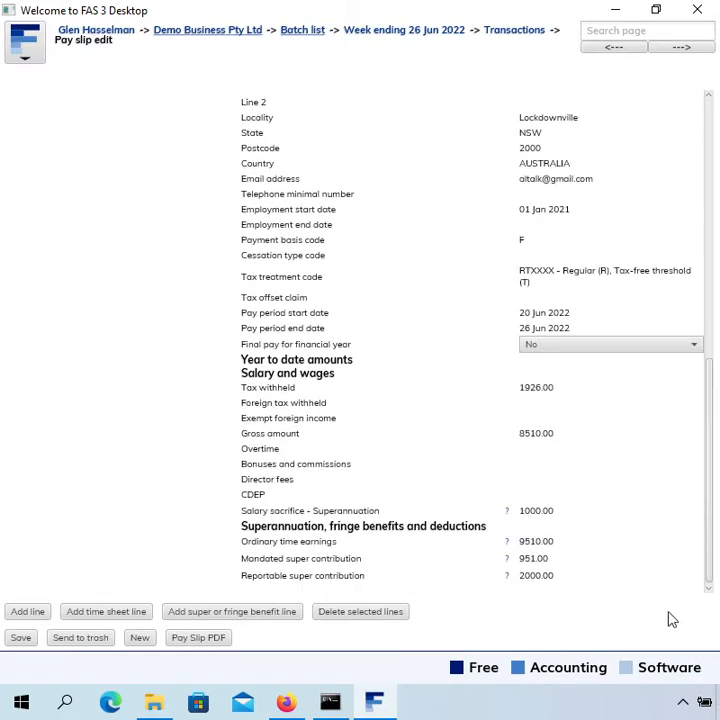
mouse_move(598, 558)
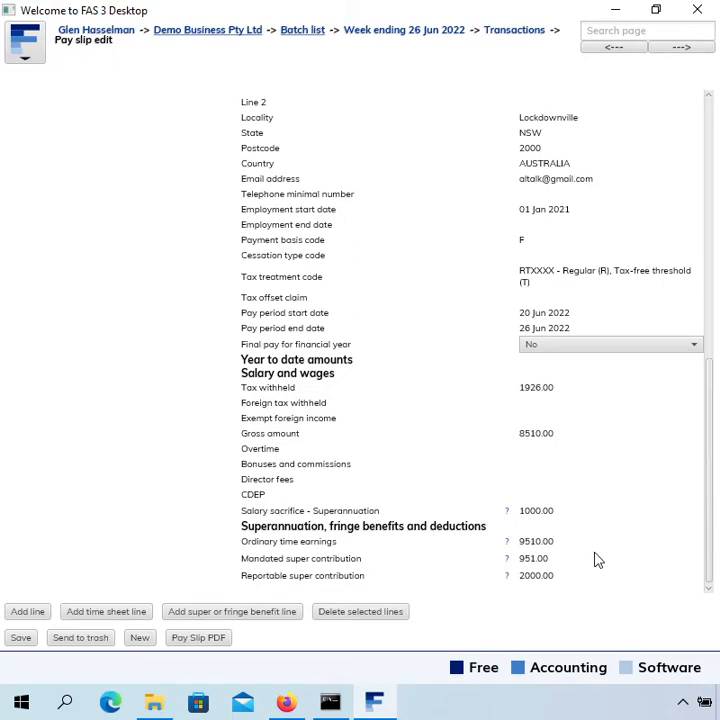
mouse_move(390, 557)
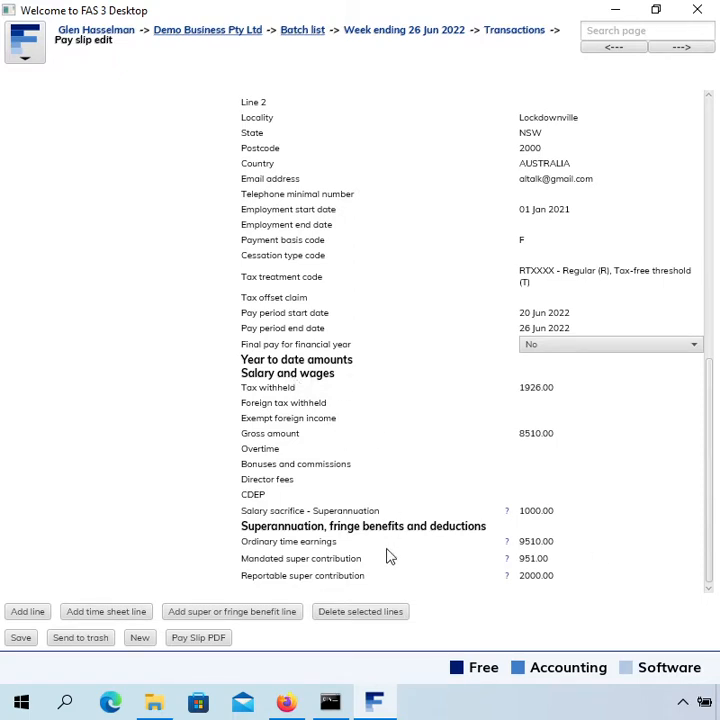
mouse_move(593, 547)
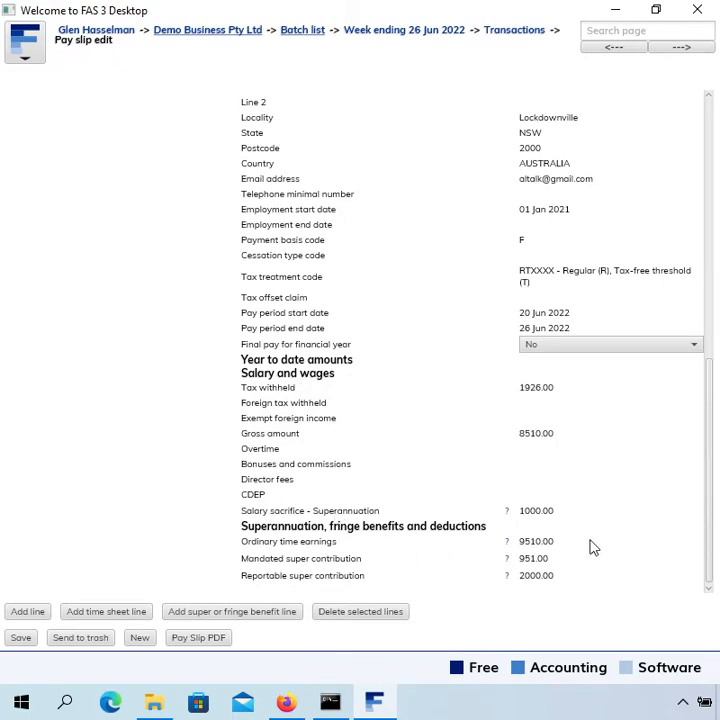
mouse_move(560, 444)
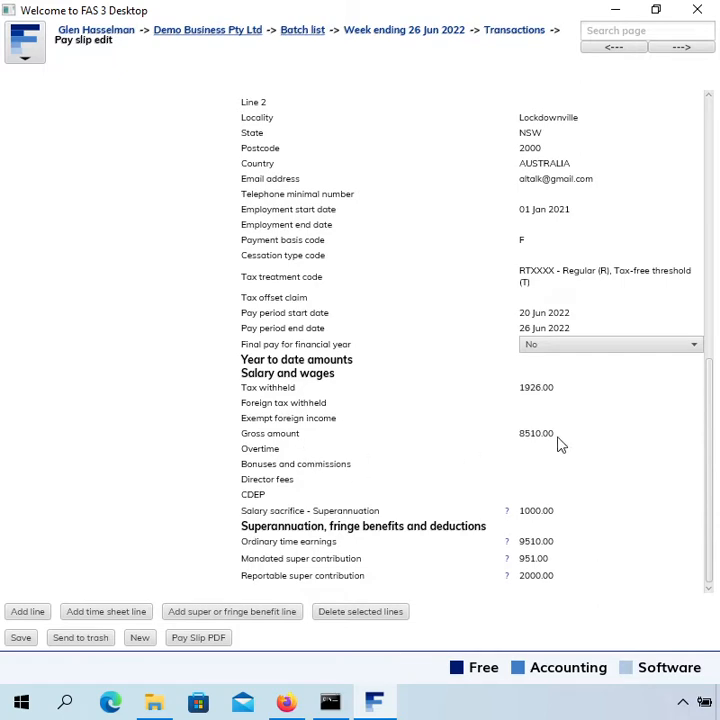
mouse_move(565, 441)
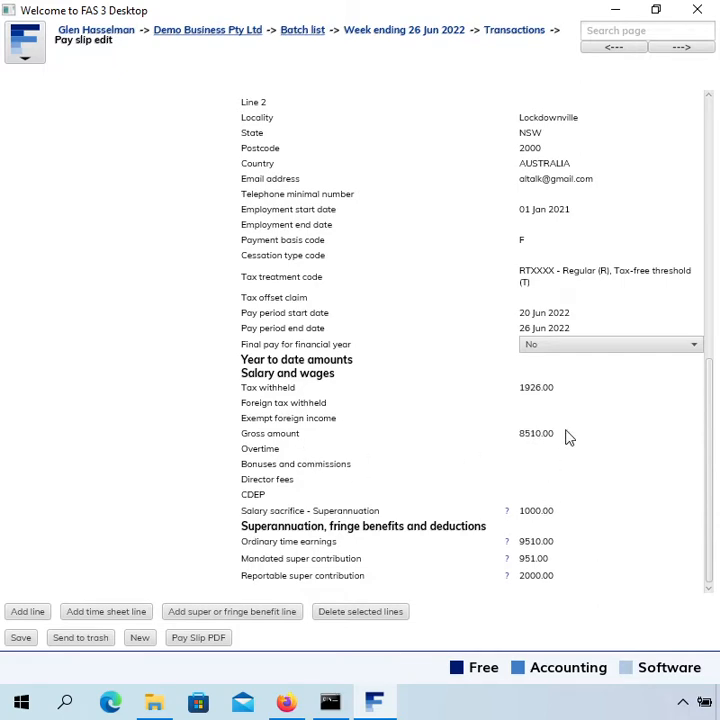
mouse_move(589, 457)
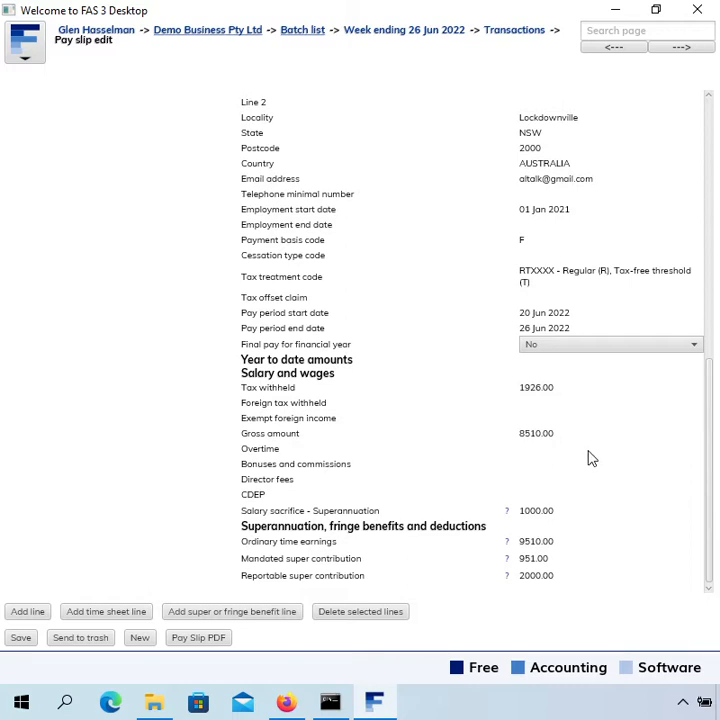
mouse_move(264, 527)
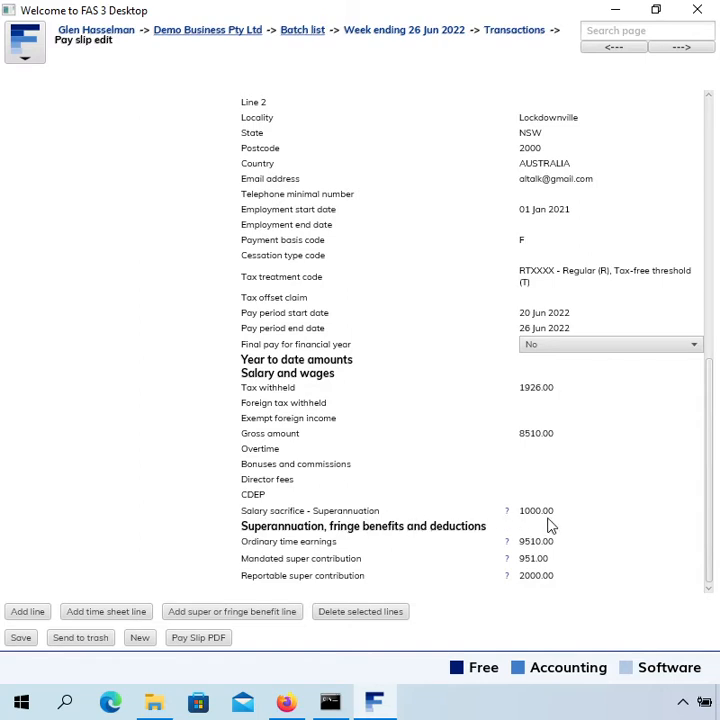
mouse_move(304, 593)
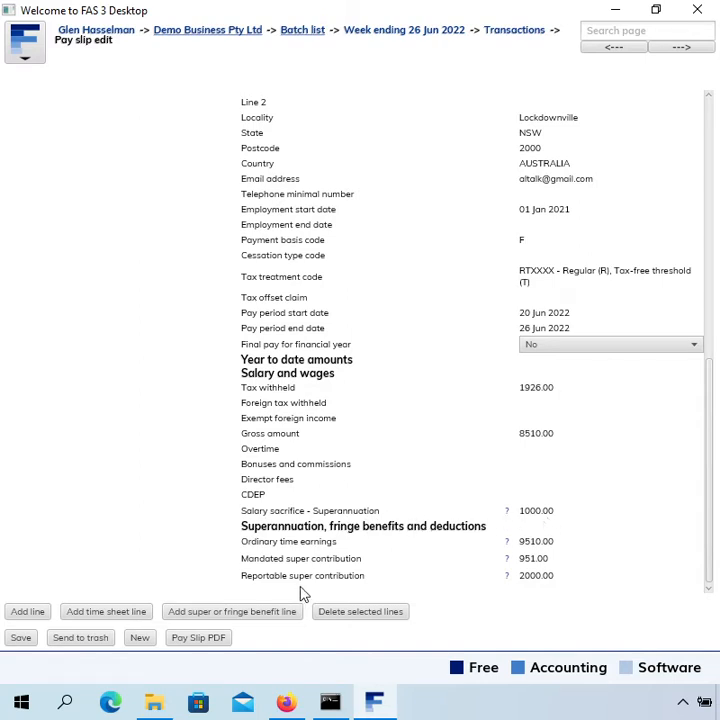
mouse_move(542, 588)
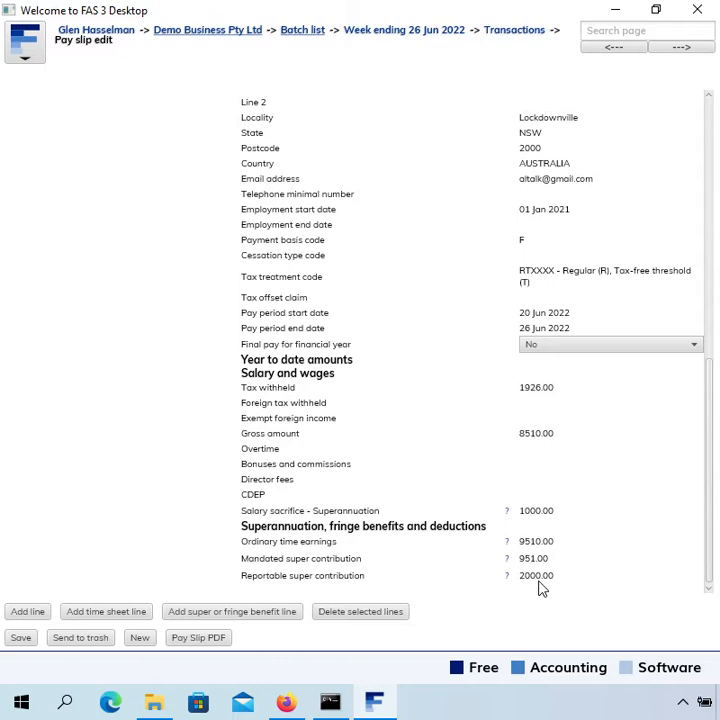
mouse_move(560, 547)
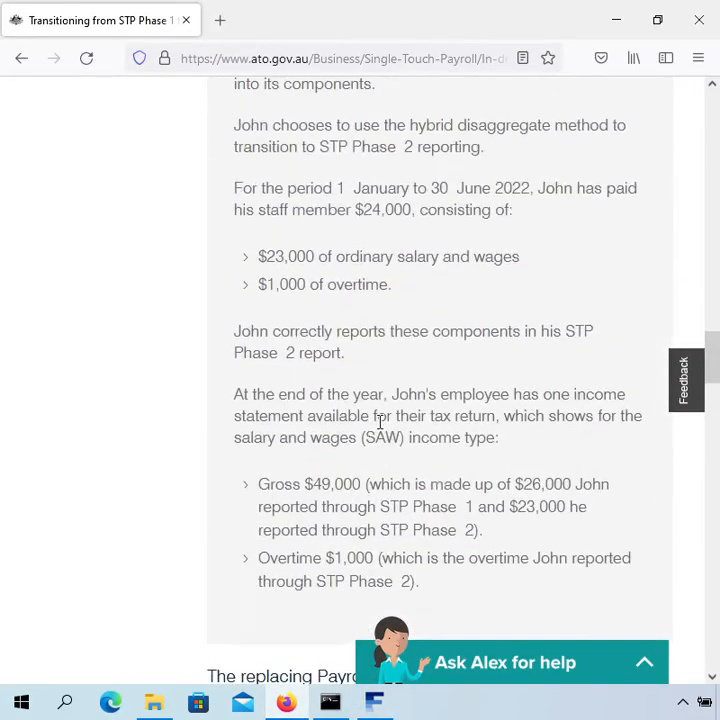
- Highlight 'The hybrid disaggregate method' heading and first paragraph on the ATO page
scroll(up, 3)
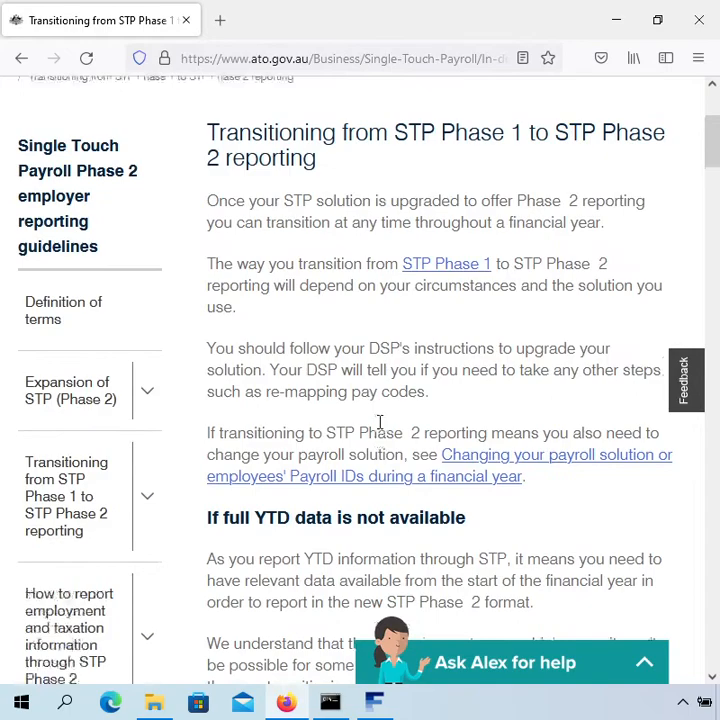
scroll(down, 3)
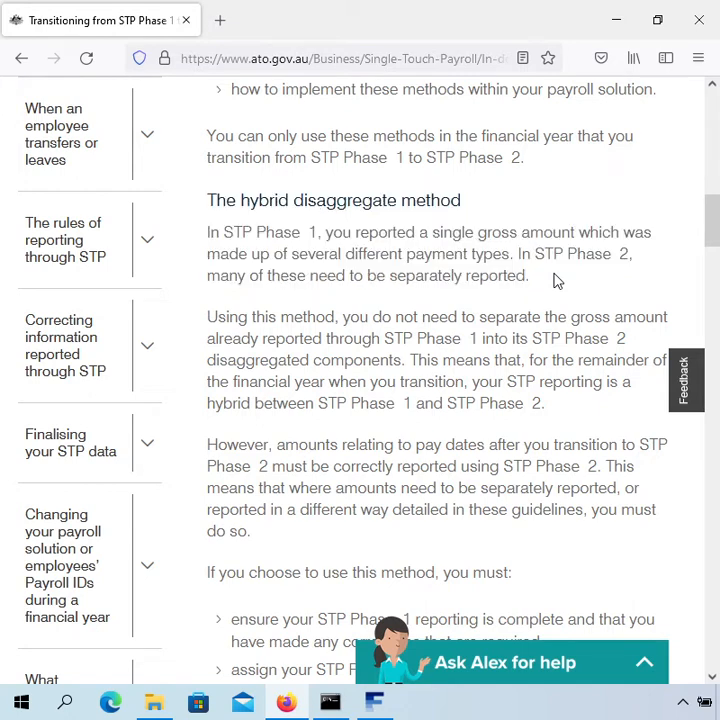
drag(207, 231, 529, 276)
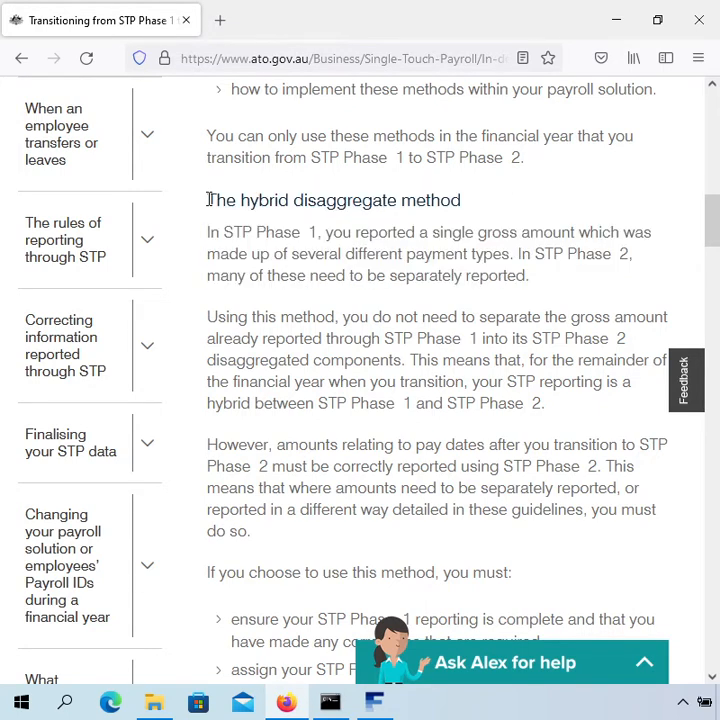
drag(208, 200, 530, 276)
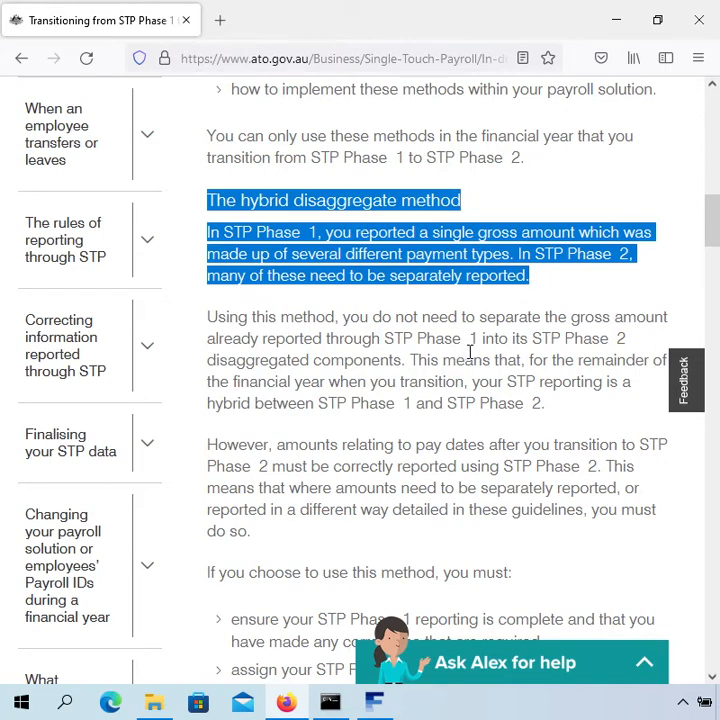
mouse_move(543, 345)
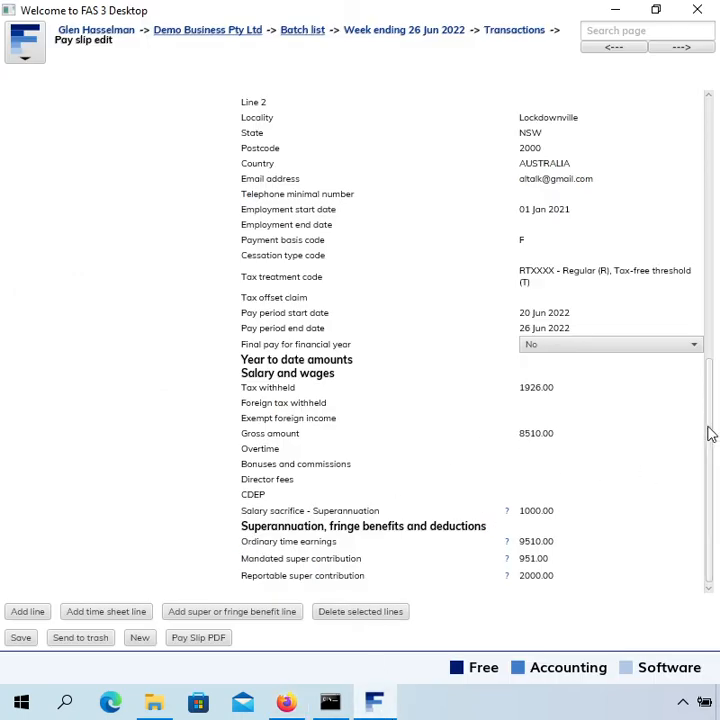
mouse_move(572, 580)
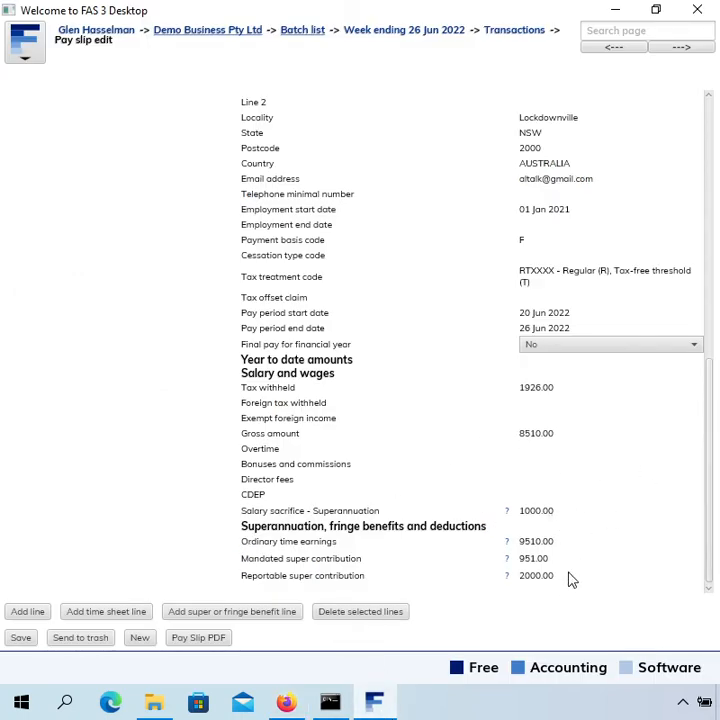
mouse_move(570, 568)
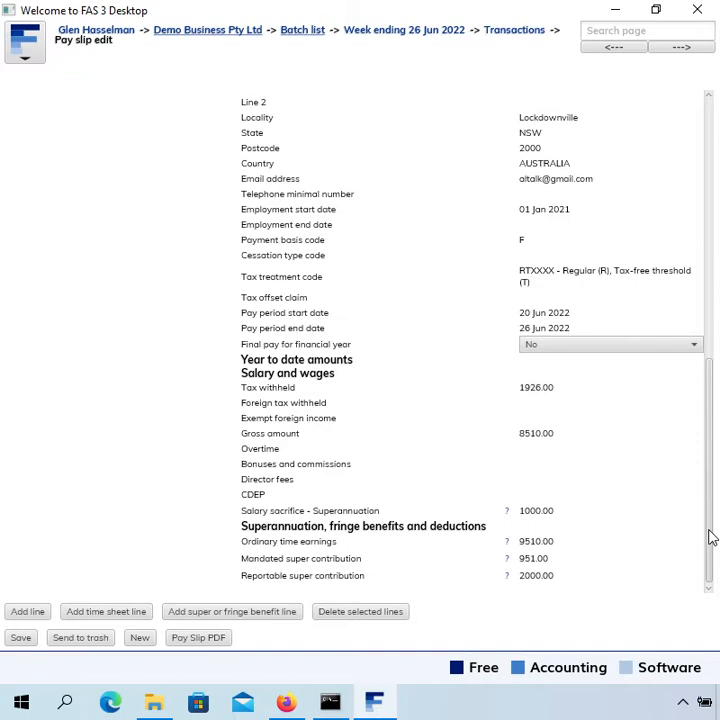
mouse_move(690, 494)
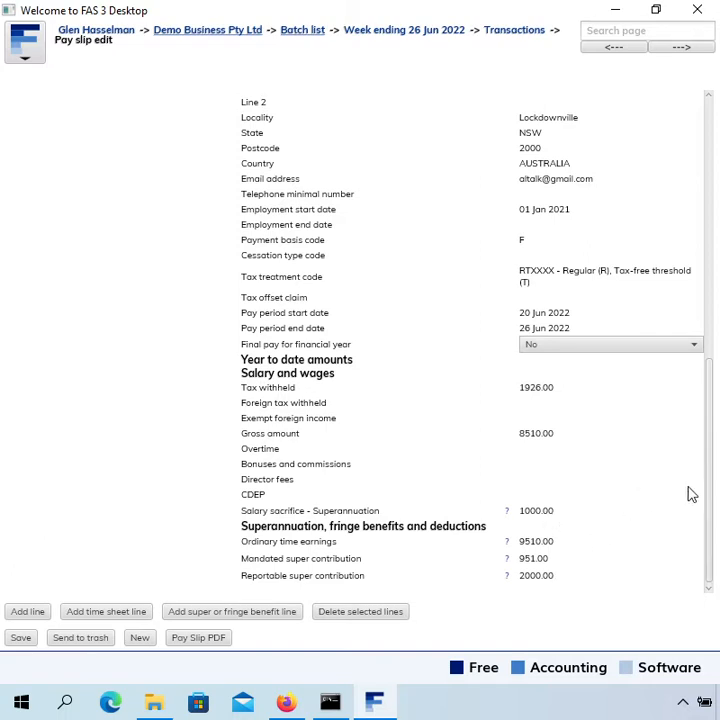
mouse_move(690, 494)
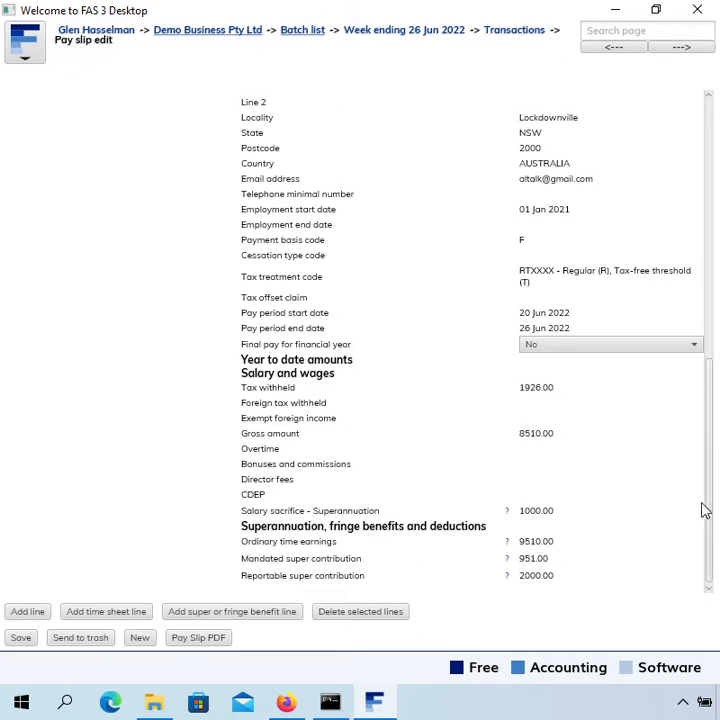
scroll(up, 3)
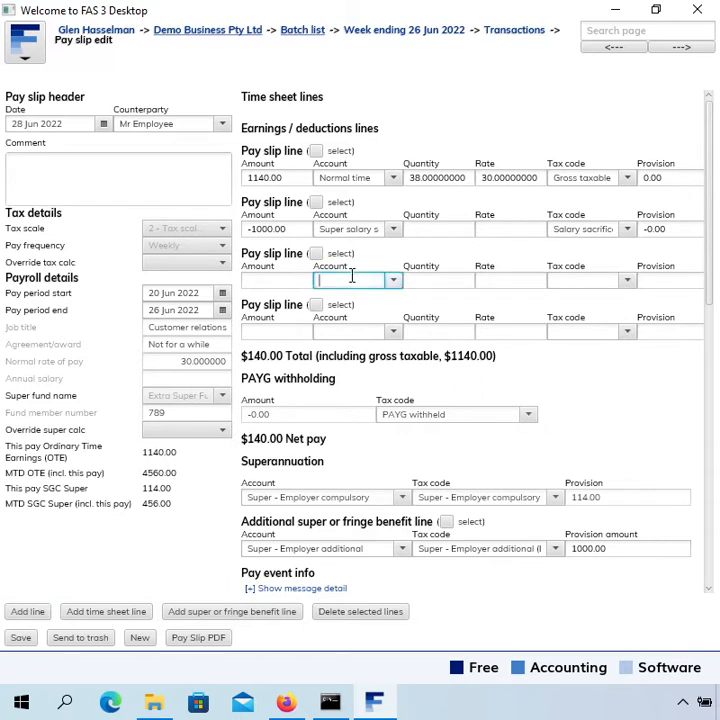
- Fill the third line with Super salary sacrifice, amount 1000, tax code Gross taxable wages
text(supe)
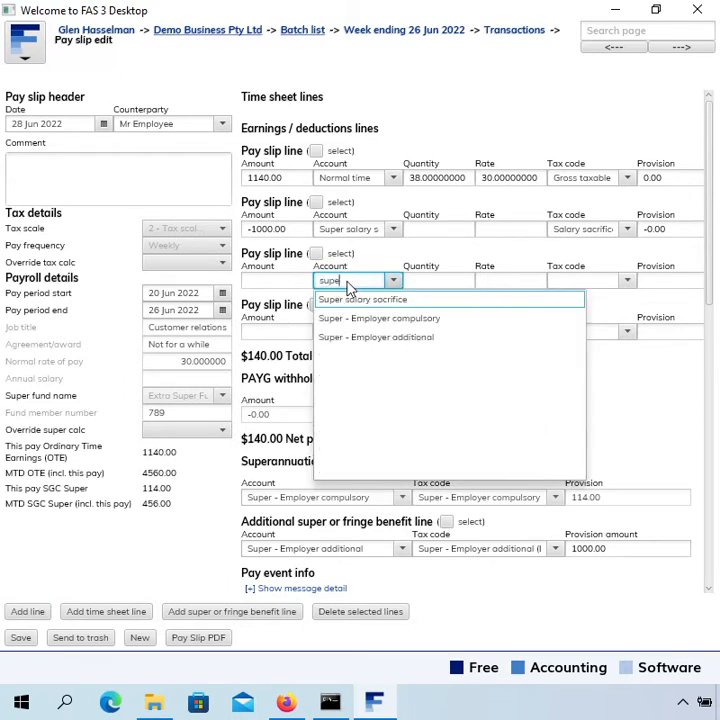
click(362, 299)
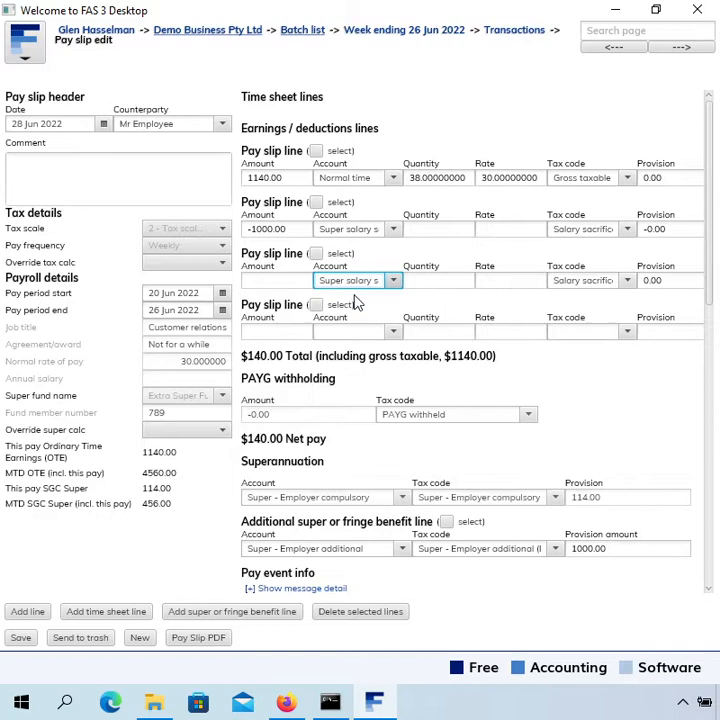
click(275, 280)
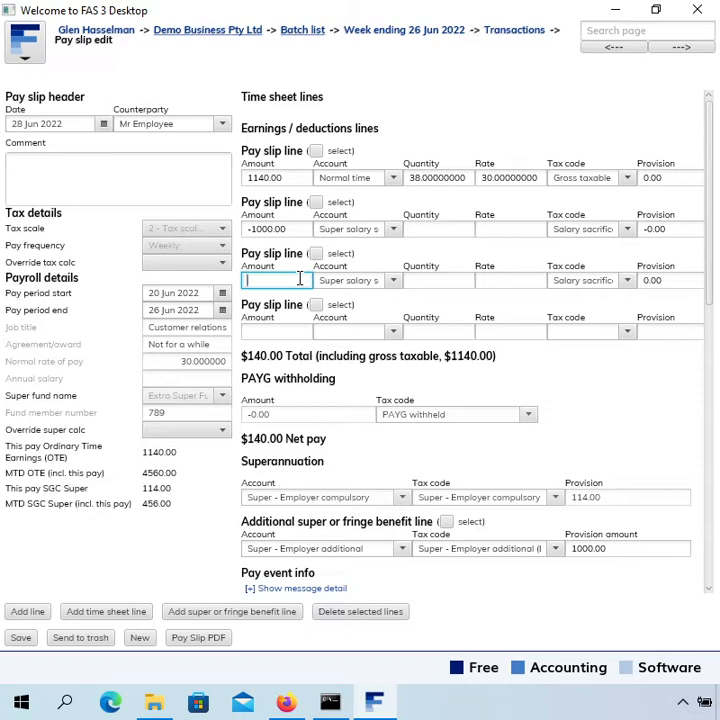
text(1)
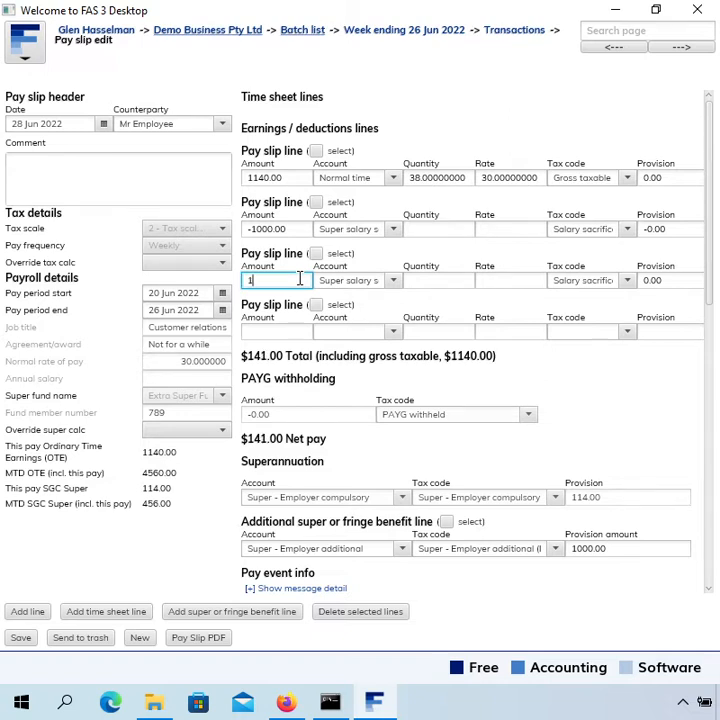
text(000)
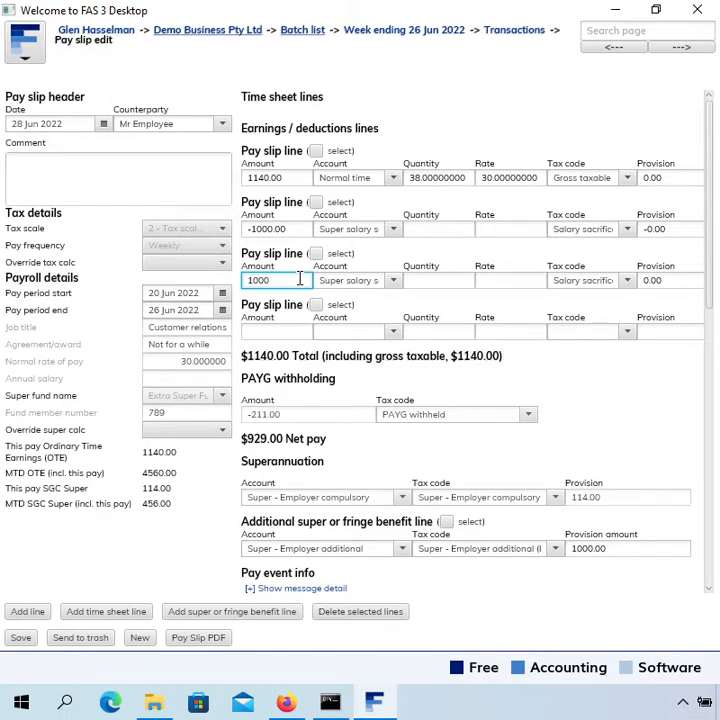
click(350, 280)
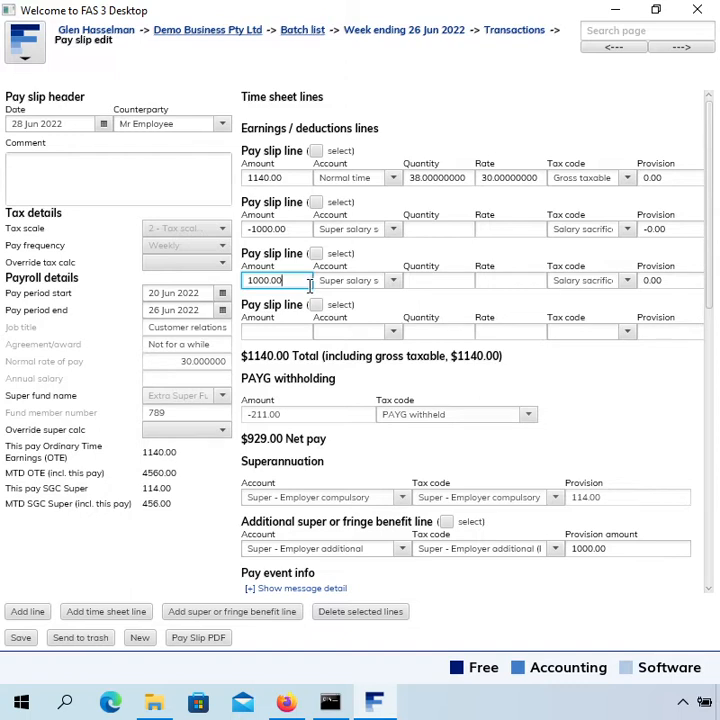
mouse_move(355, 305)
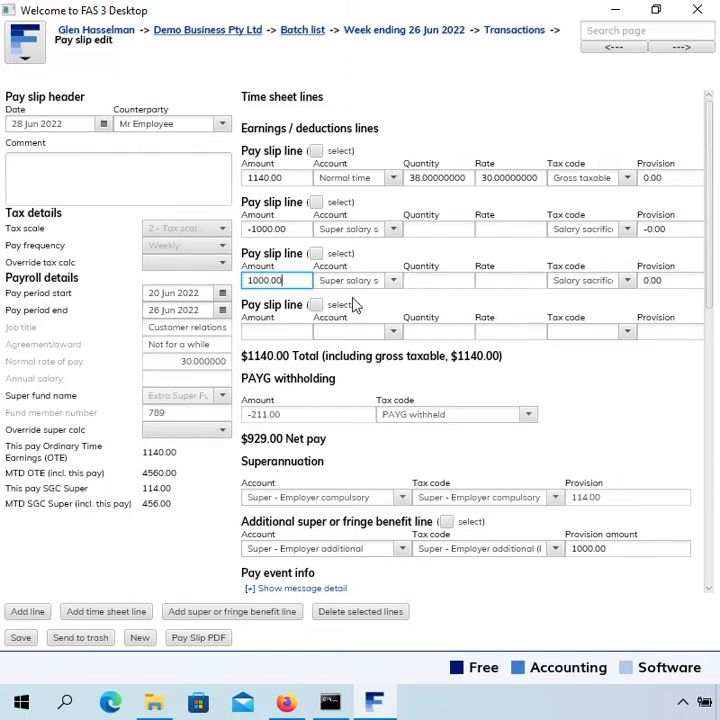
click(438, 280)
text(ros)
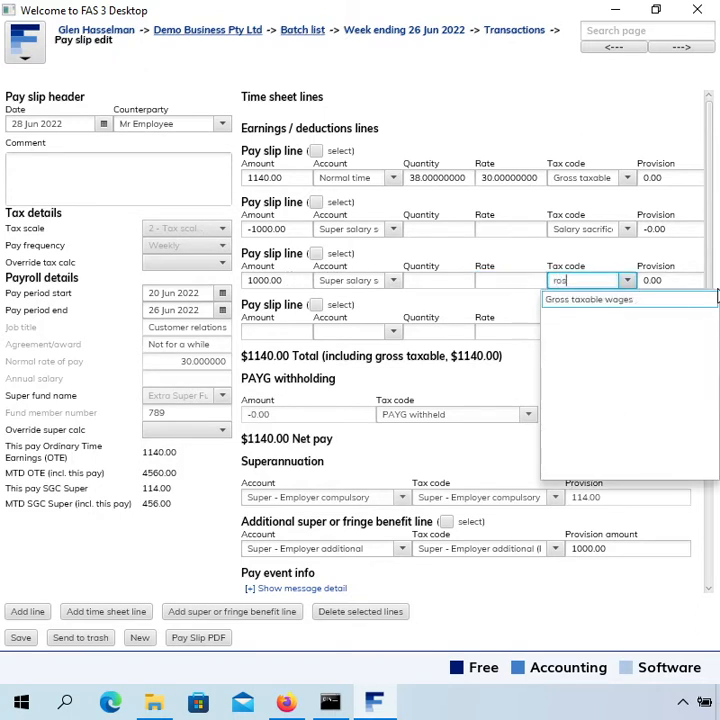
mouse_move(660, 305)
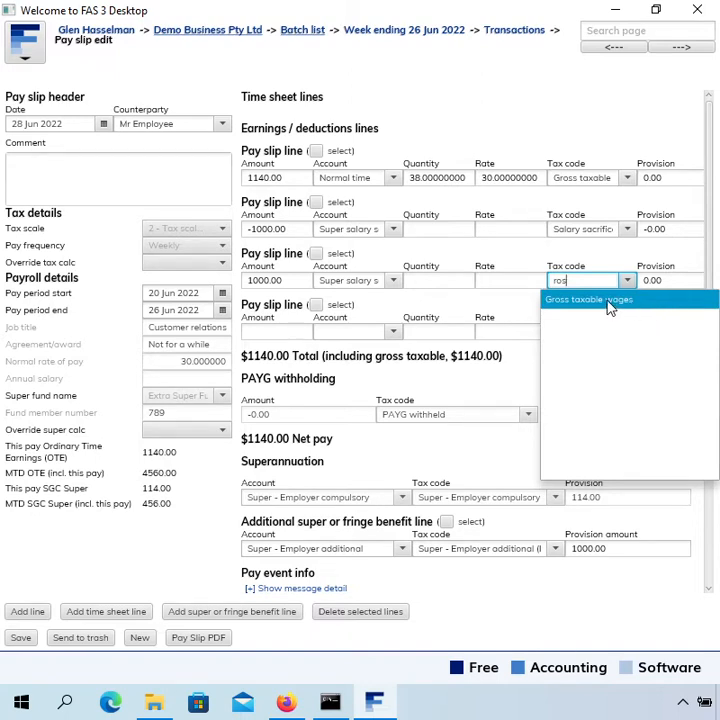
click(588, 299)
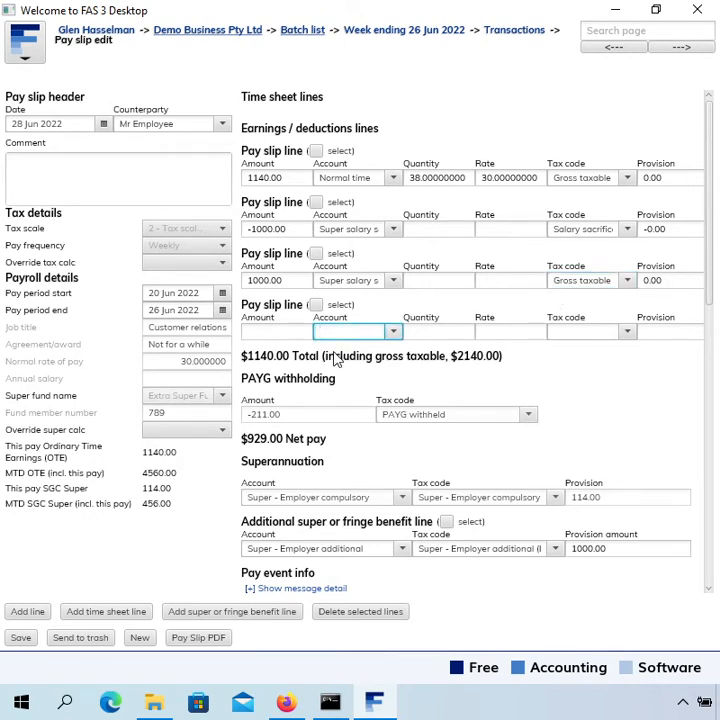
- Fill the fourth line with Super salary sacrifice and amount -1000.00
text(super)
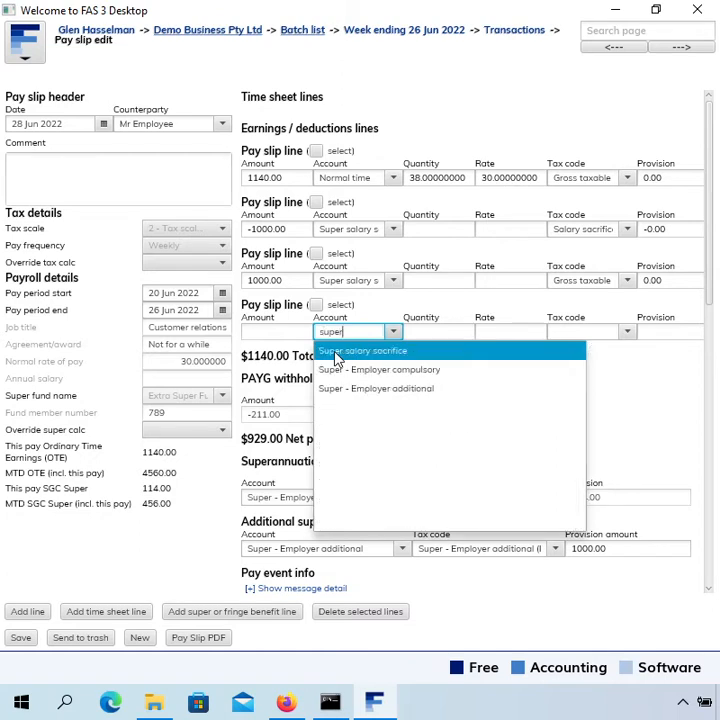
click(362, 350)
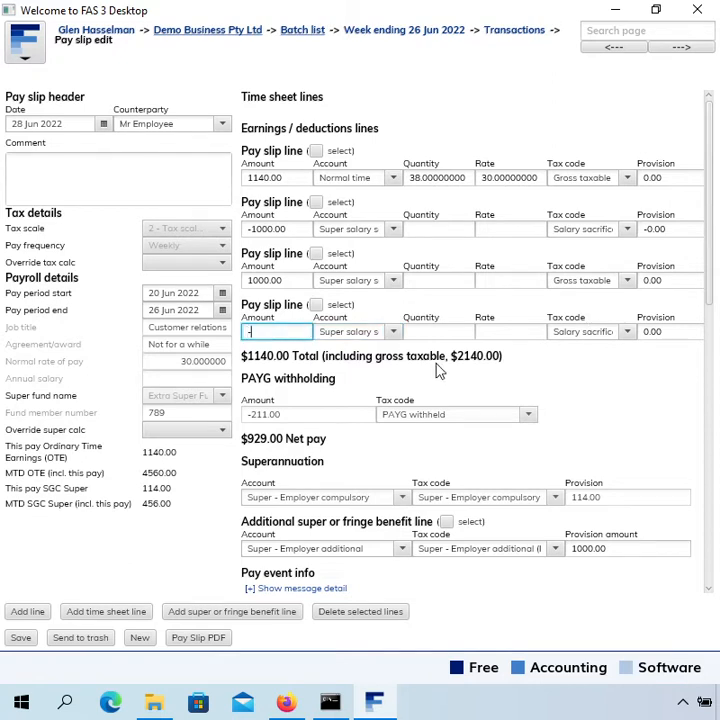
text(-1000.00)
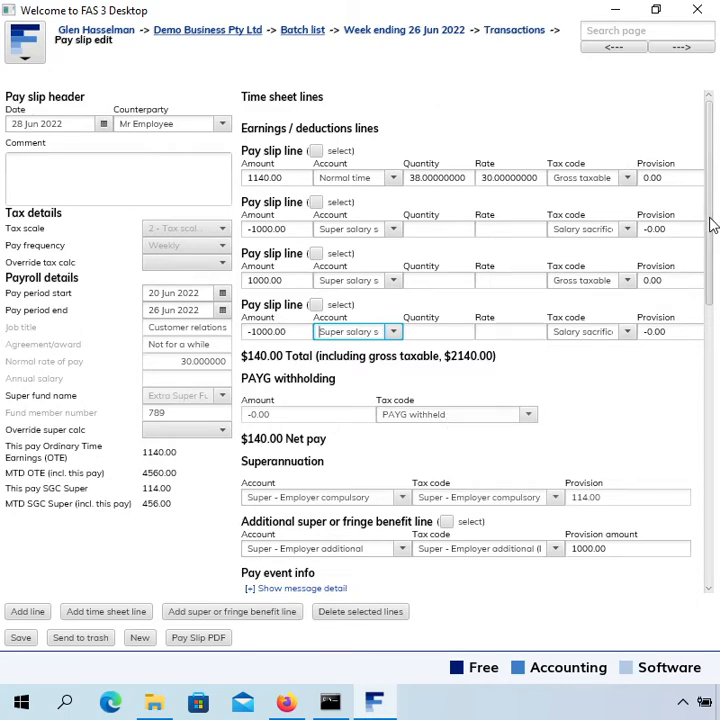
scroll(down, 3)
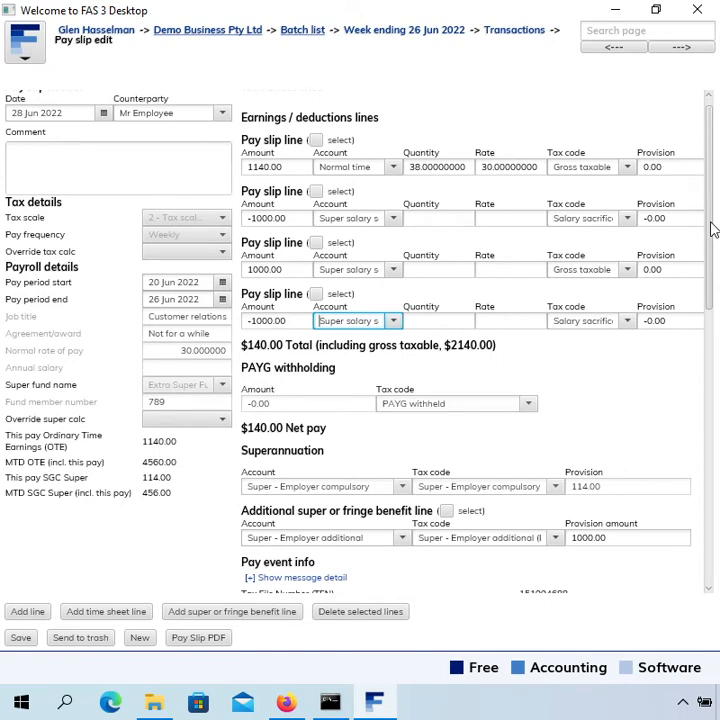
scroll(down, 3)
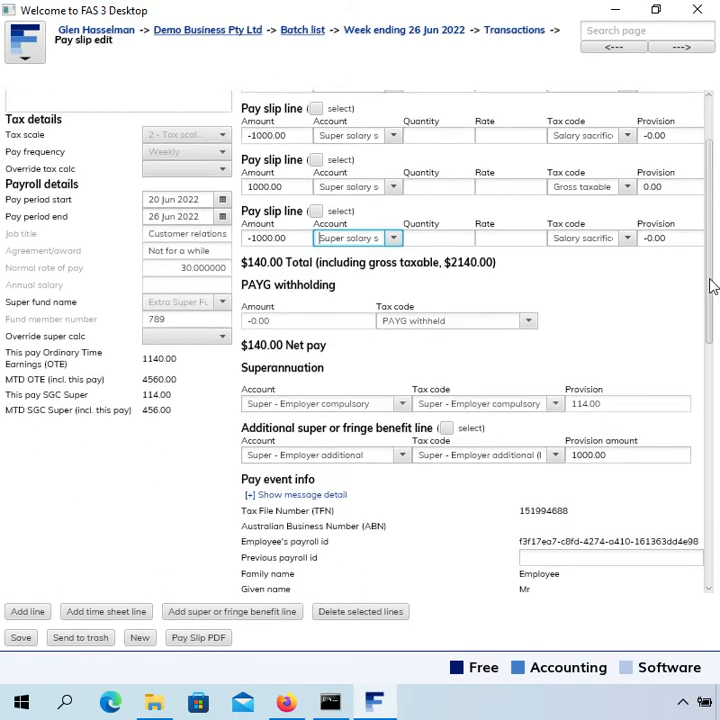
scroll(down, 3)
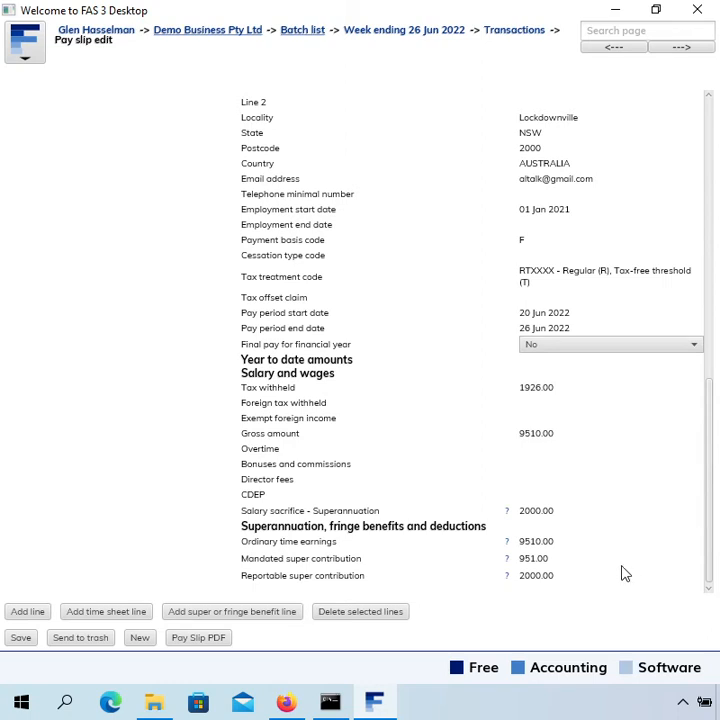
mouse_move(555, 520)
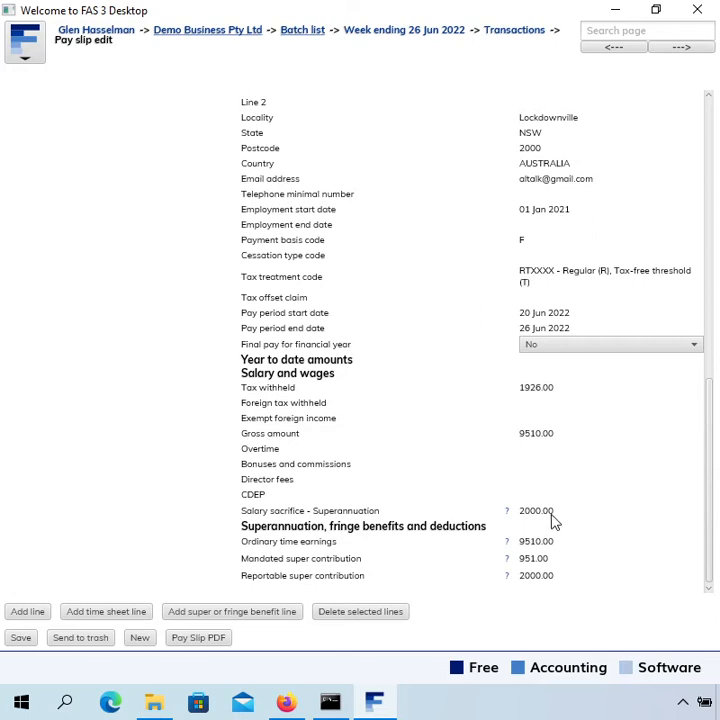
mouse_move(566, 582)
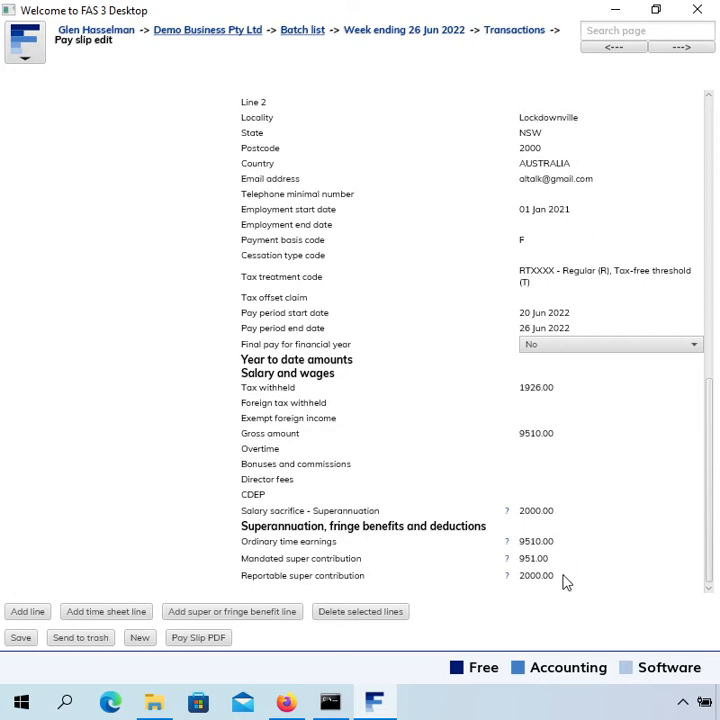
mouse_move(557, 438)
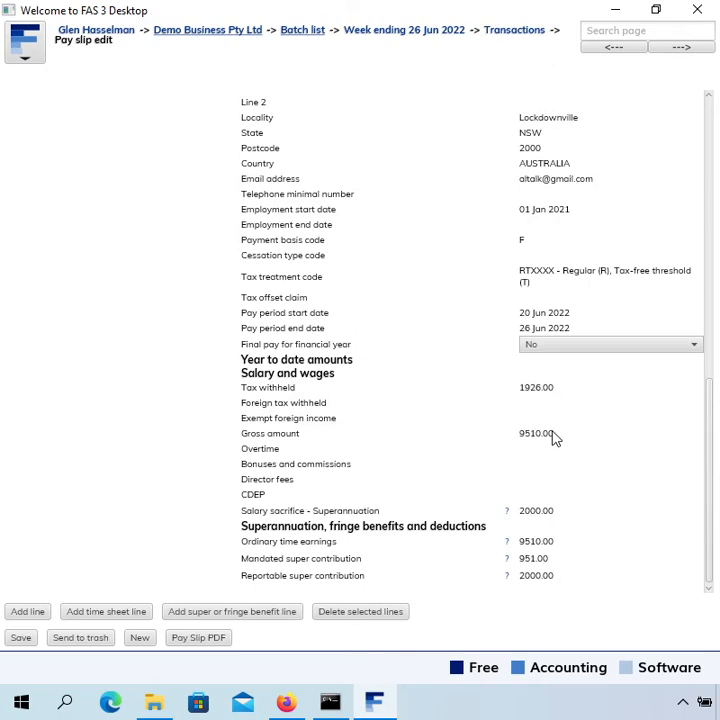
mouse_move(545, 499)
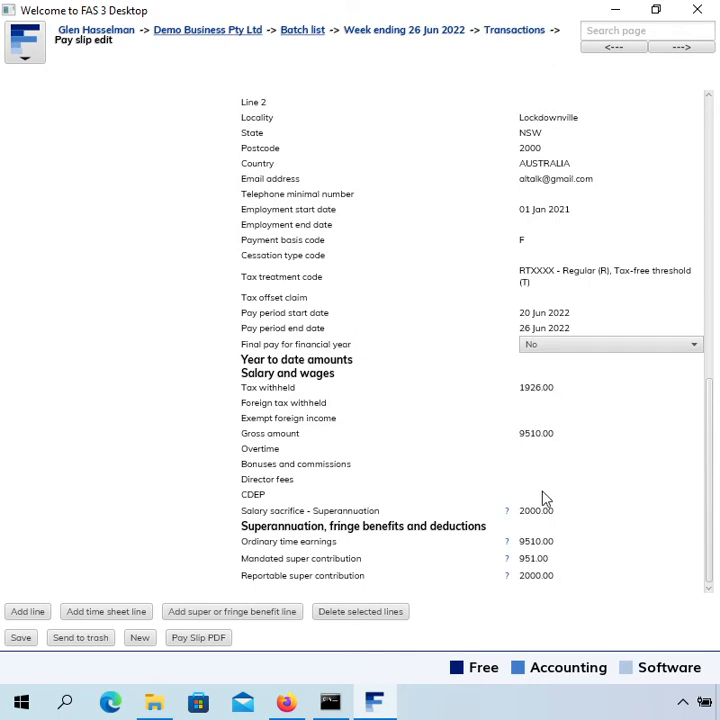
mouse_move(545, 520)
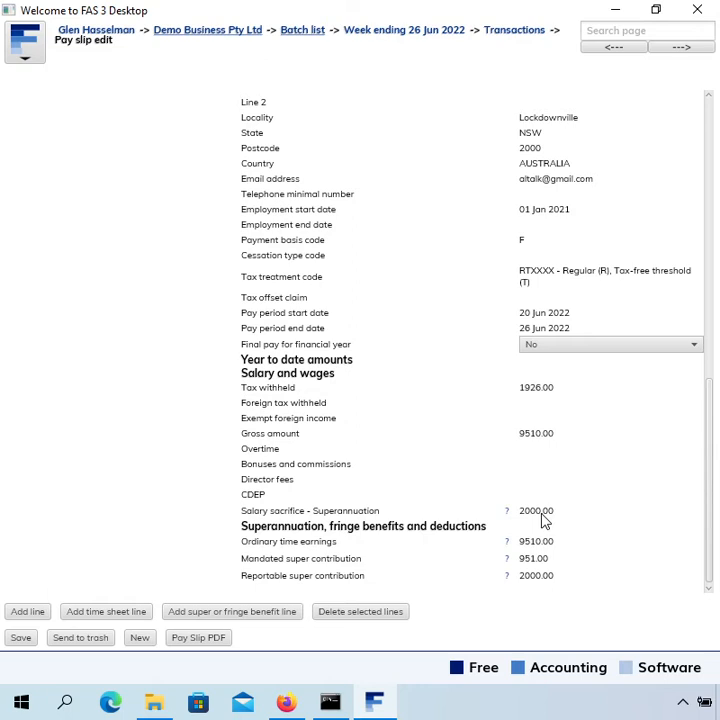
mouse_move(548, 447)
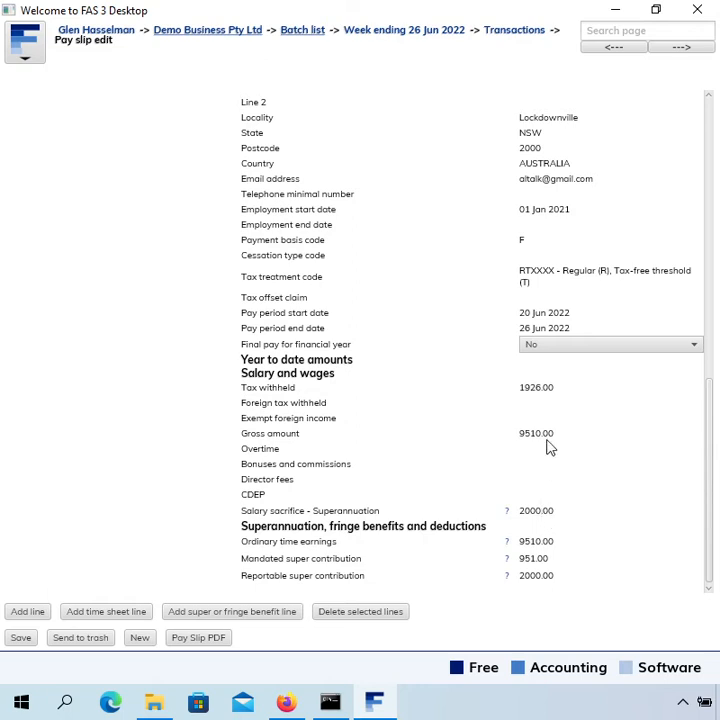
mouse_move(533, 502)
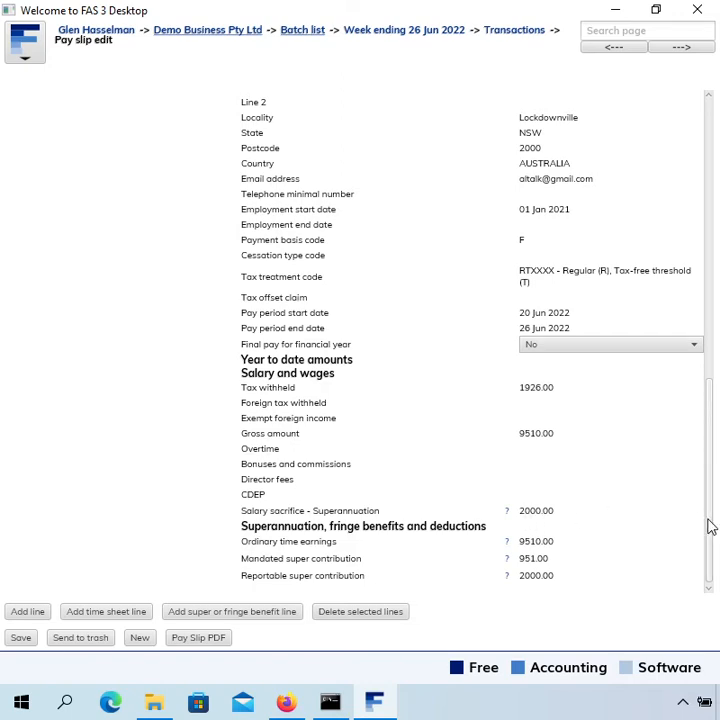
scroll(up, 3)
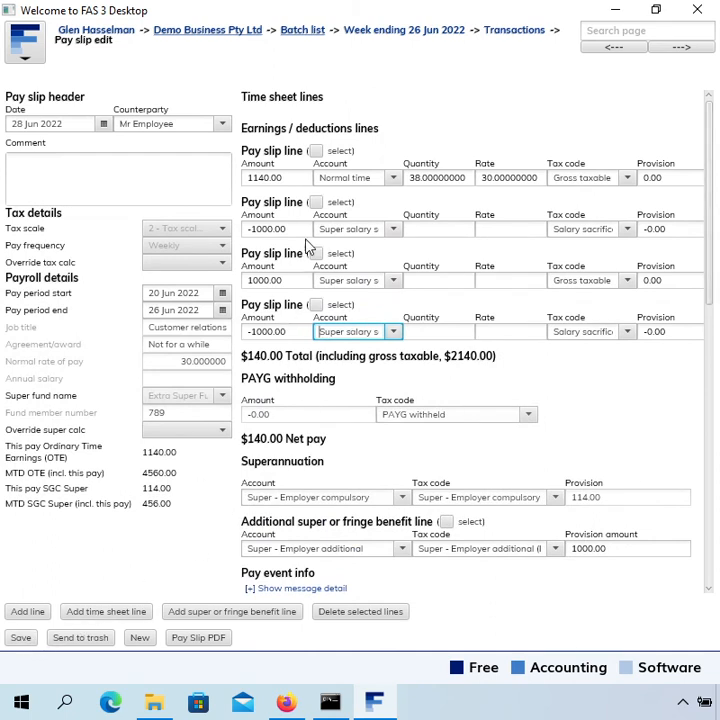
mouse_move(250, 382)
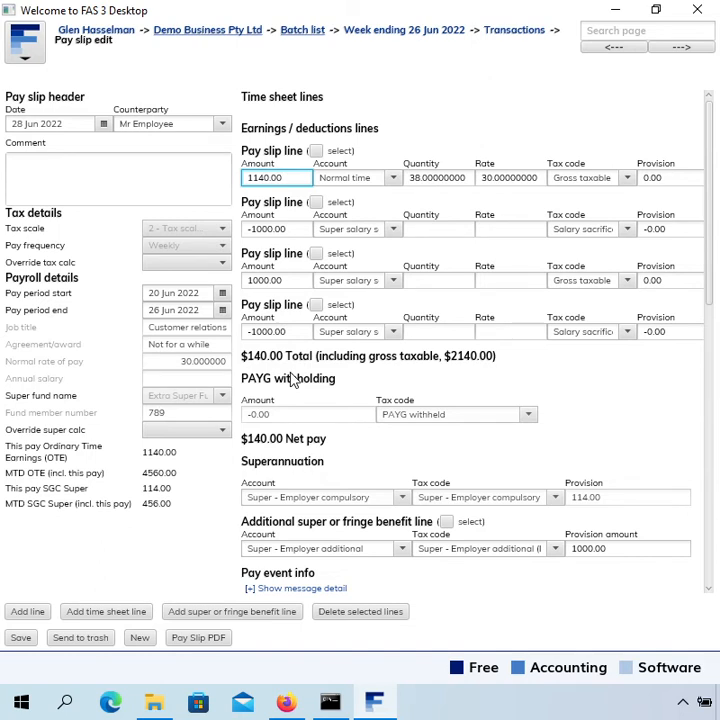
mouse_move(288, 405)
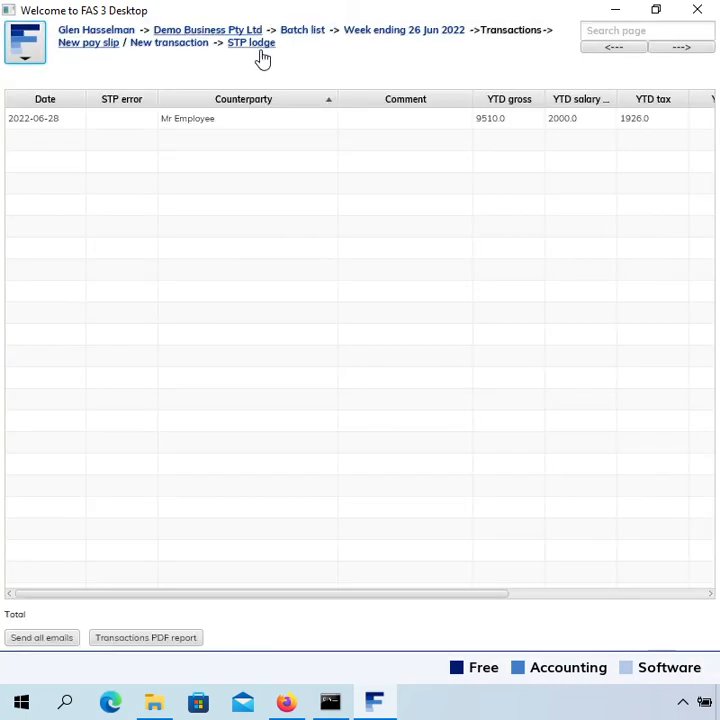
- Go to the batch's STP lodge page showing $140 gross payments and $0 PAYG withheld
click(250, 43)
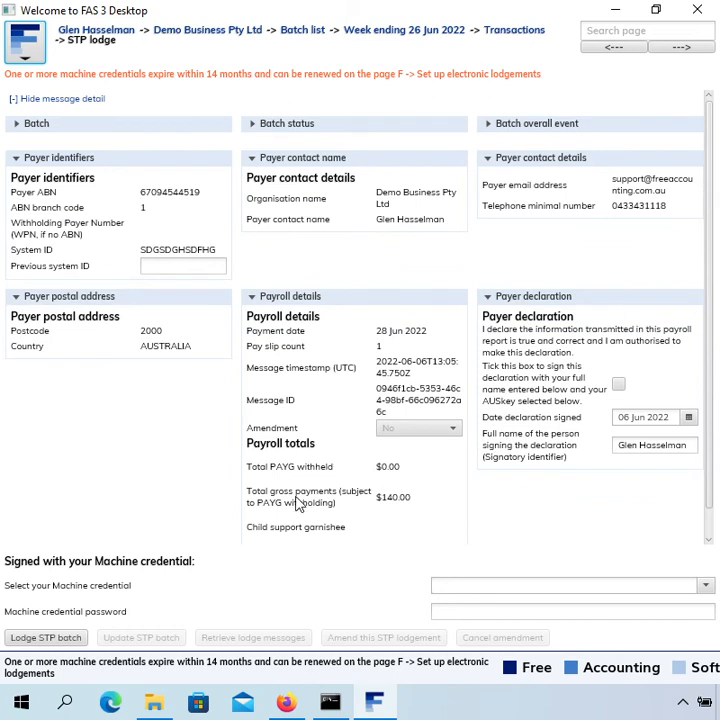
mouse_move(415, 507)
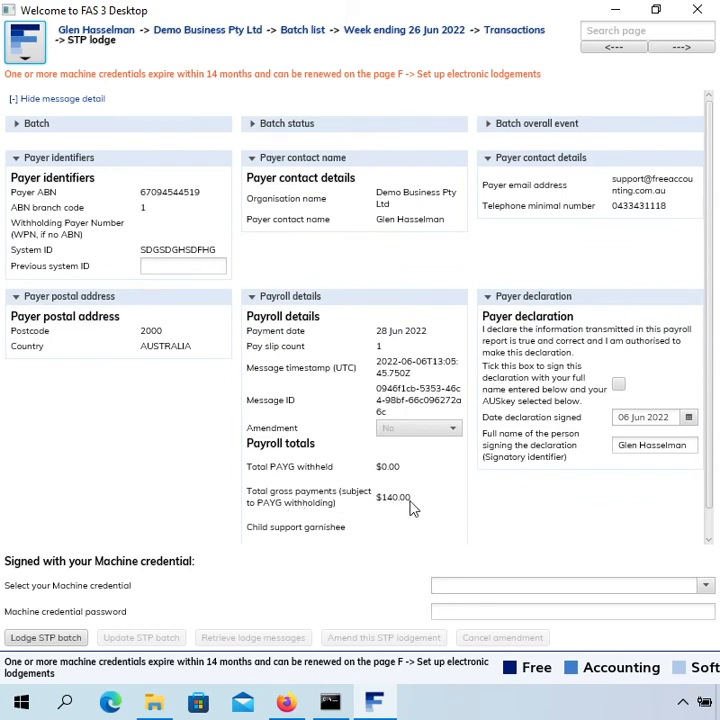
mouse_move(328, 510)
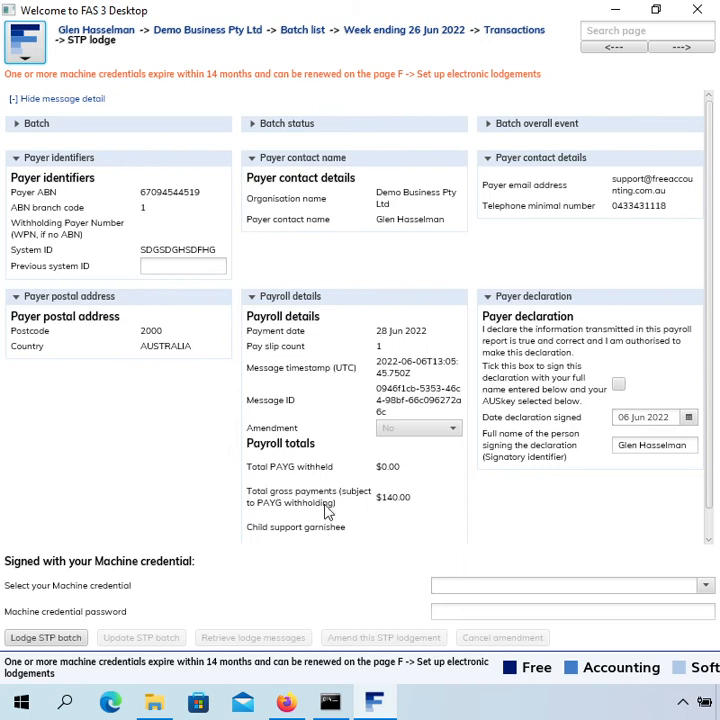
mouse_move(412, 509)
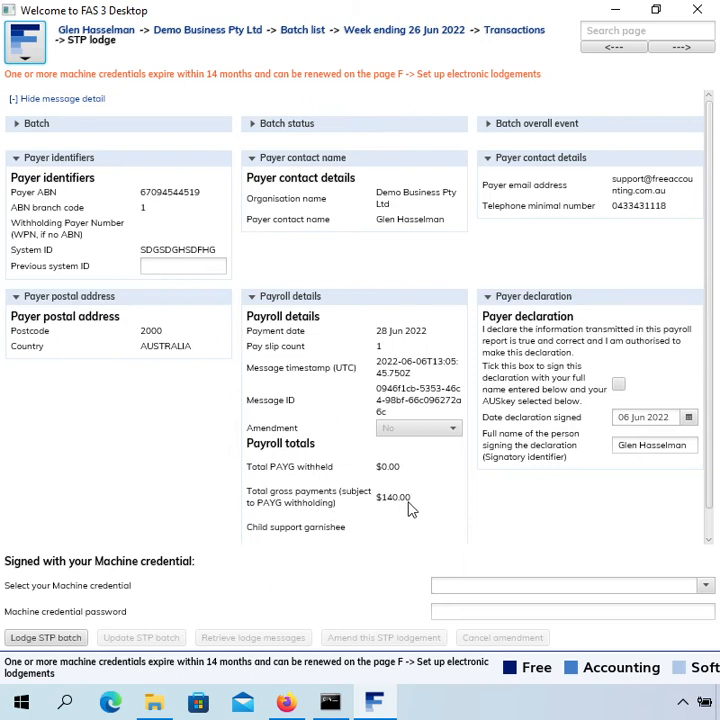
mouse_move(406, 483)
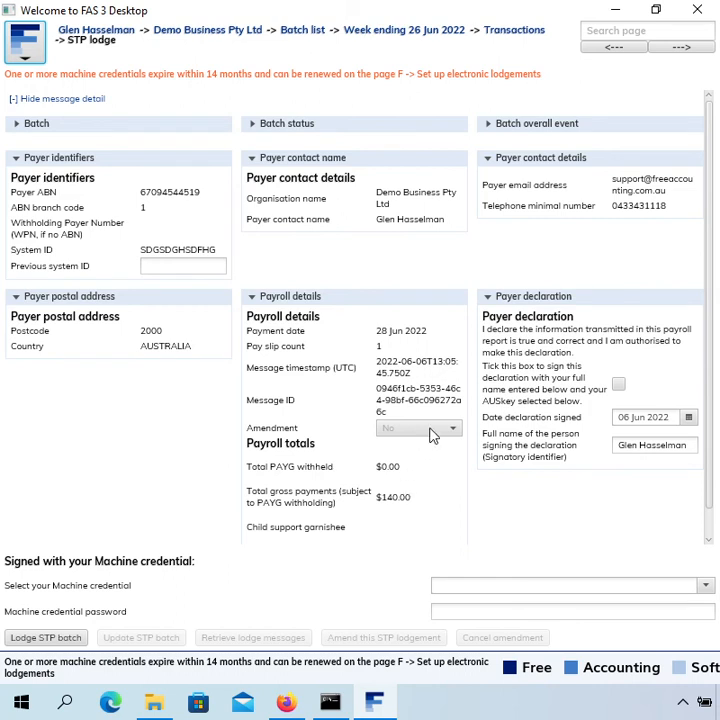
mouse_move(457, 352)
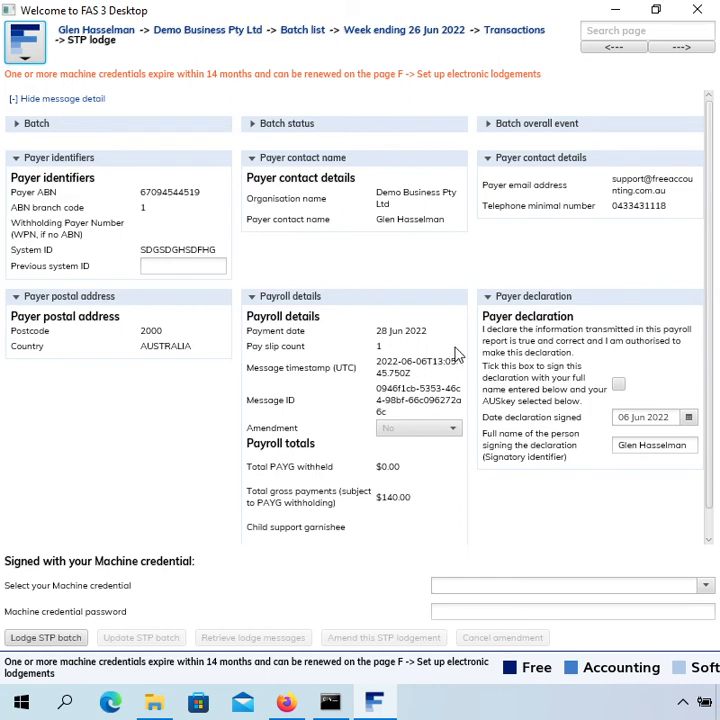
mouse_move(484, 211)
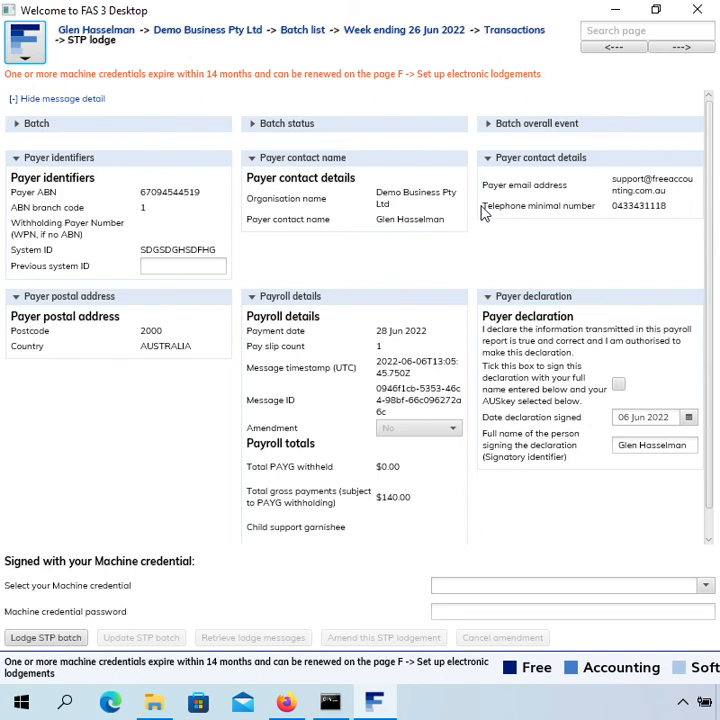
mouse_move(481, 216)
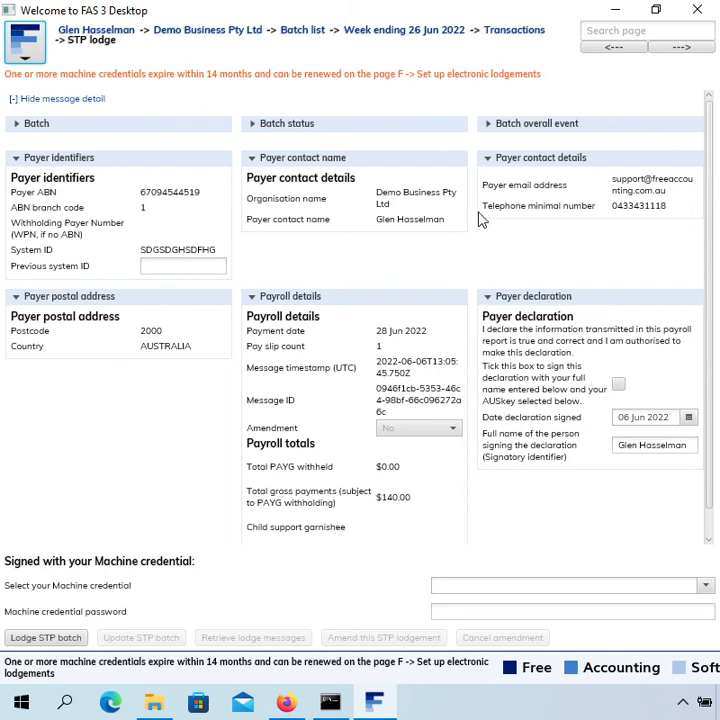
mouse_move(484, 216)
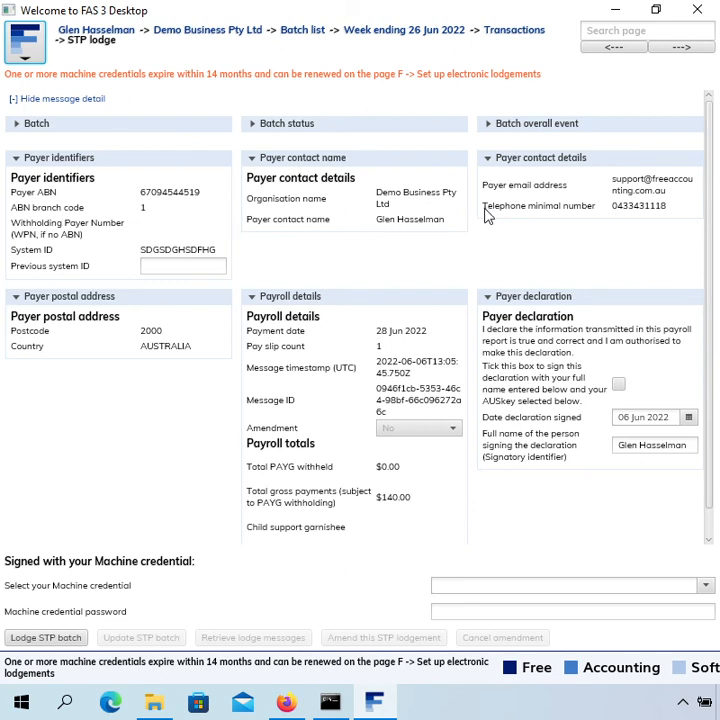
mouse_move(486, 218)
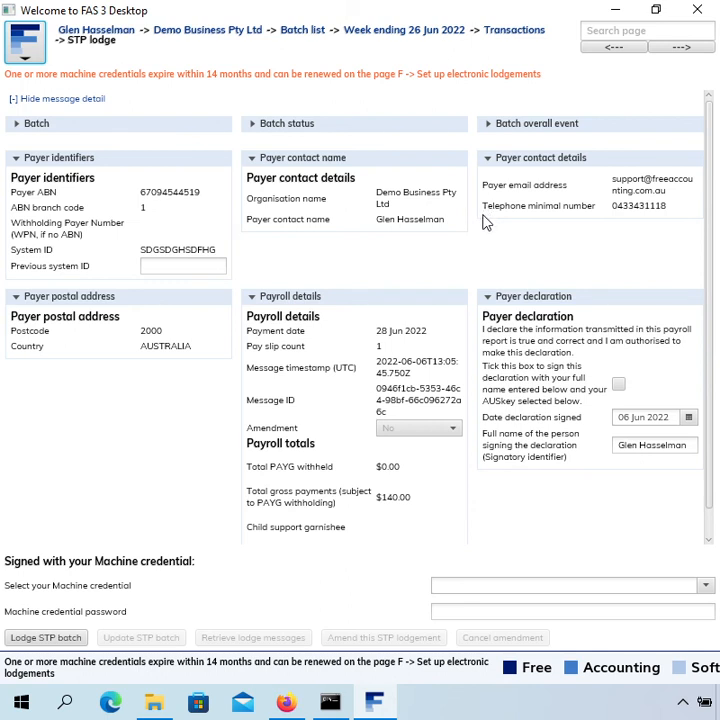
mouse_move(490, 217)
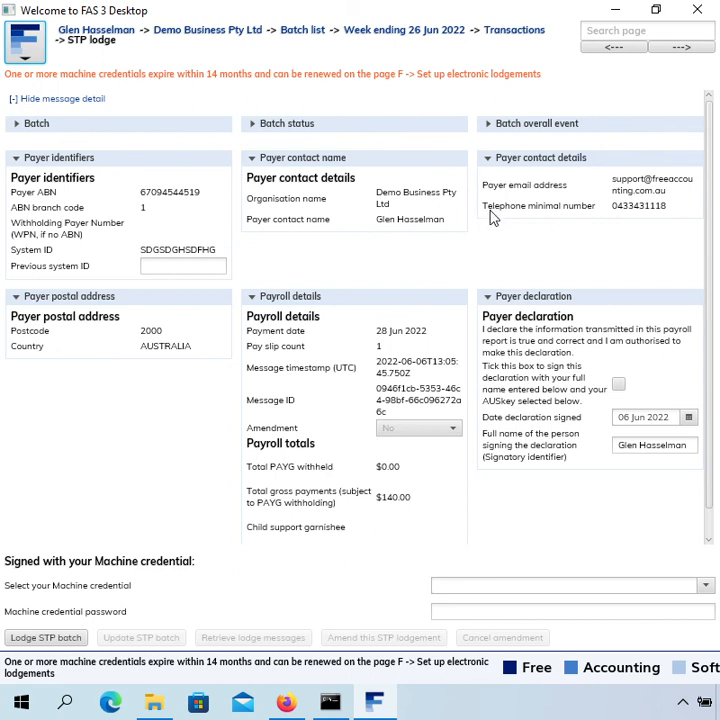
mouse_move(492, 222)
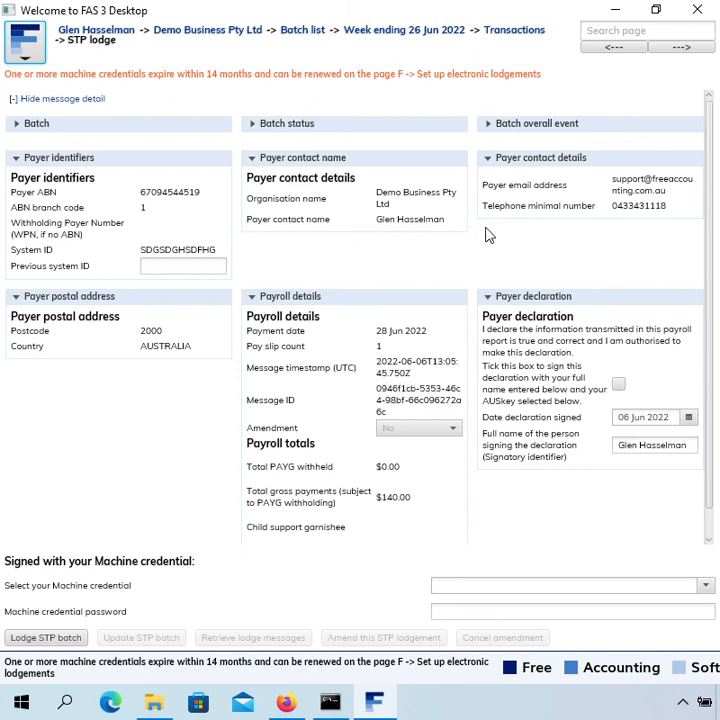
mouse_move(25, 471)
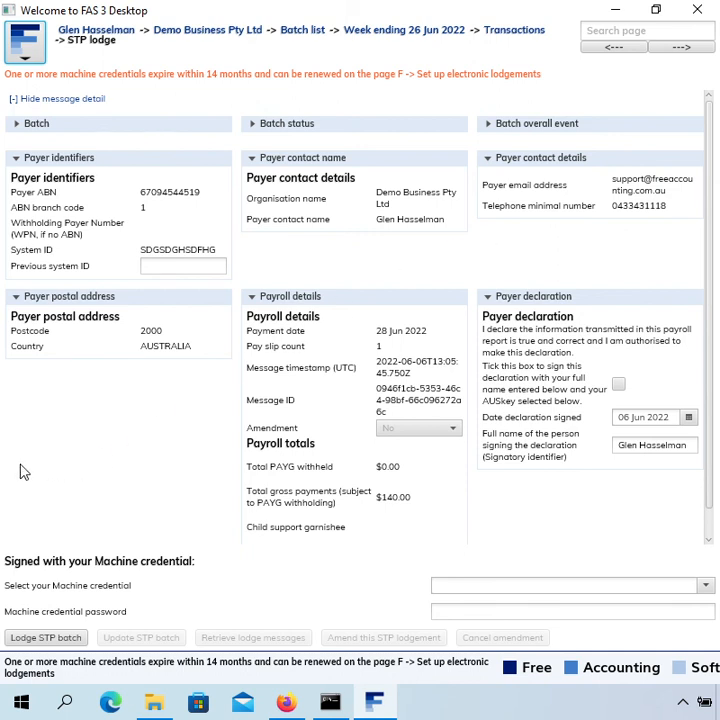